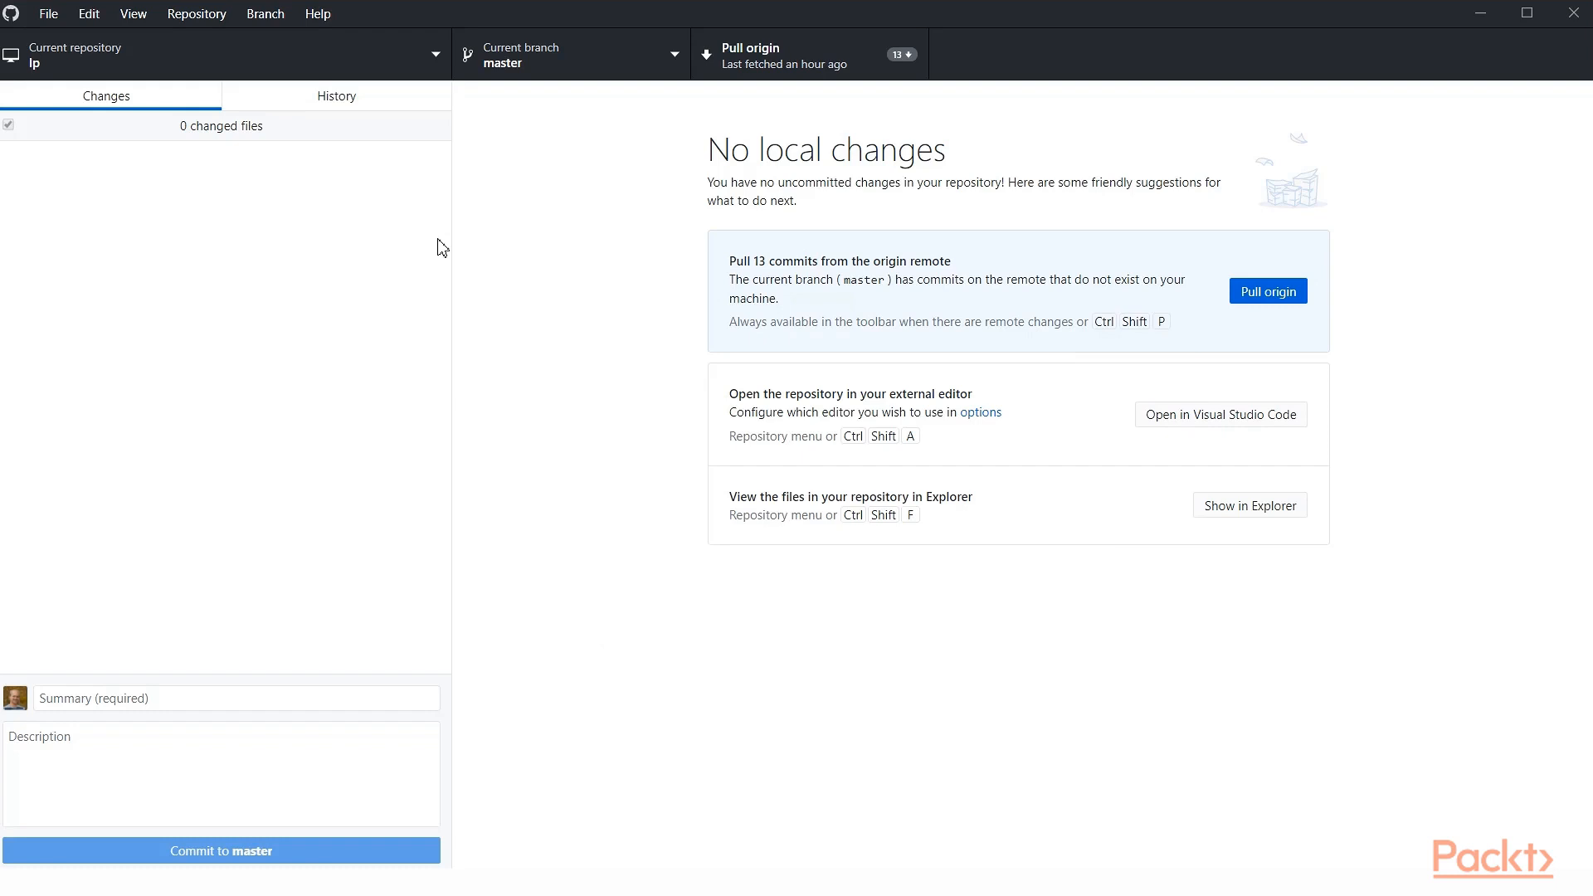
{"action": "mouse_move", "coordinate": [428, 184]}
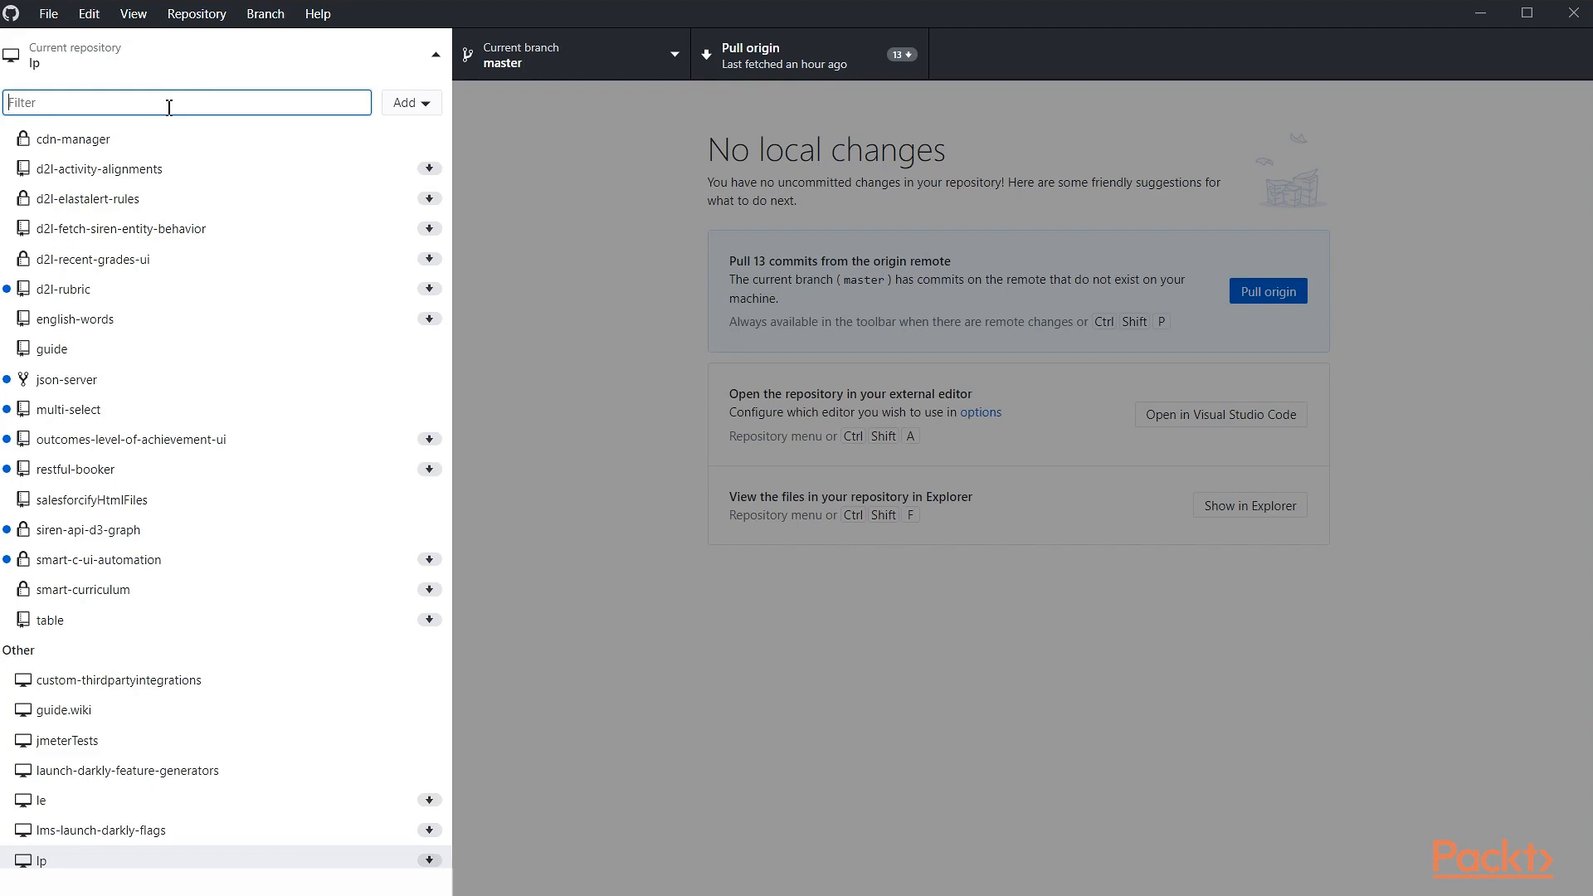
Filter repositories for 'api', open api-testing-challenges, and view the find_the_500_db.json diff
{"action": "type", "text": "api"}
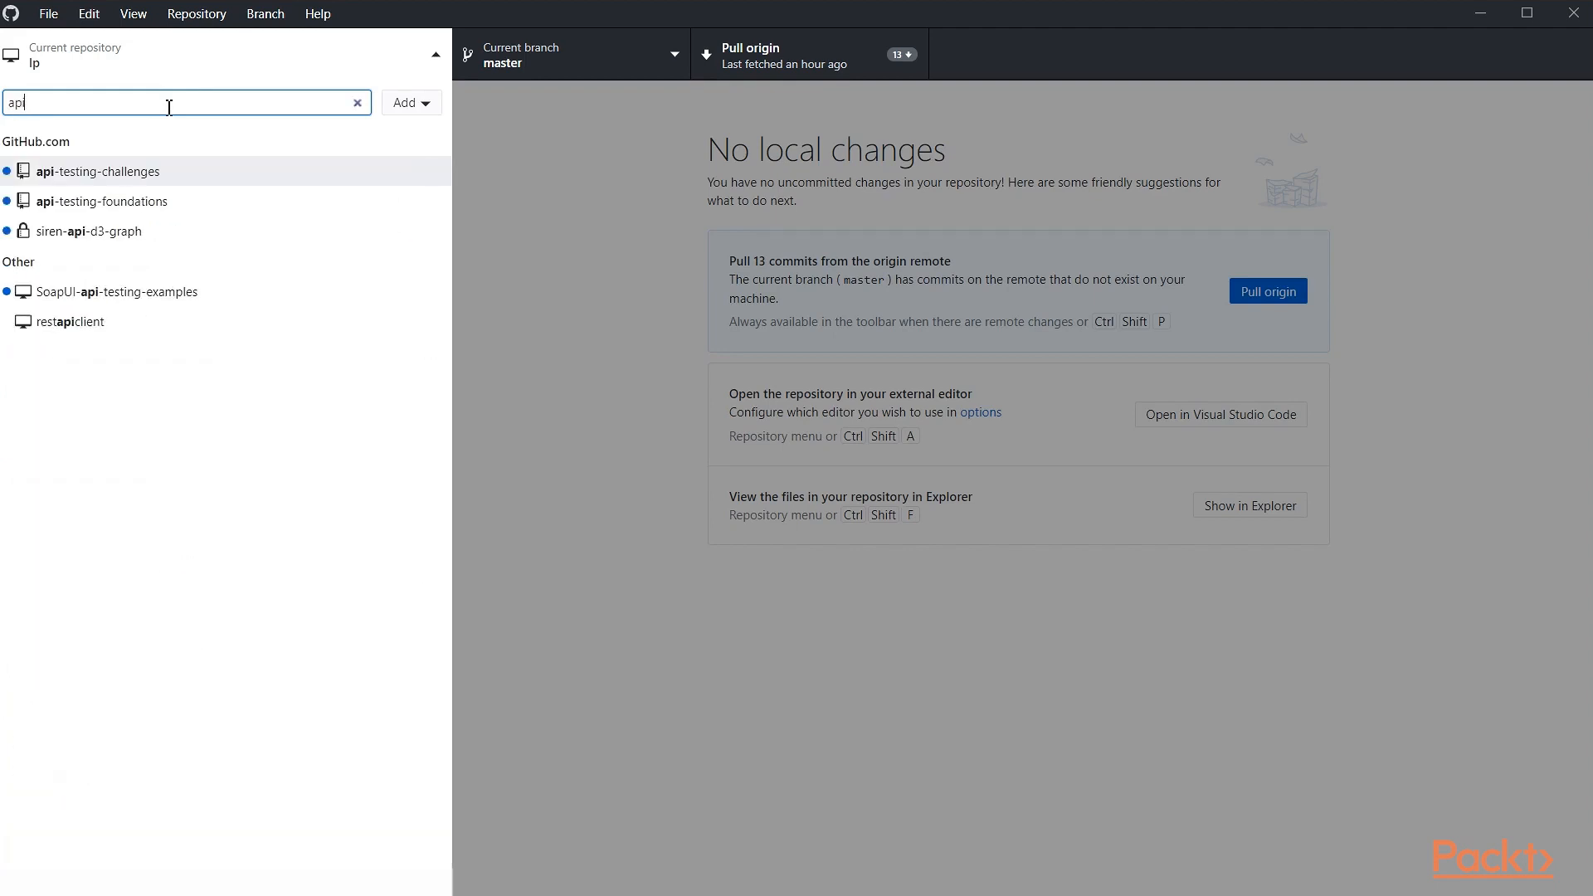
{"action": "left_click", "coordinate": [98, 171]}
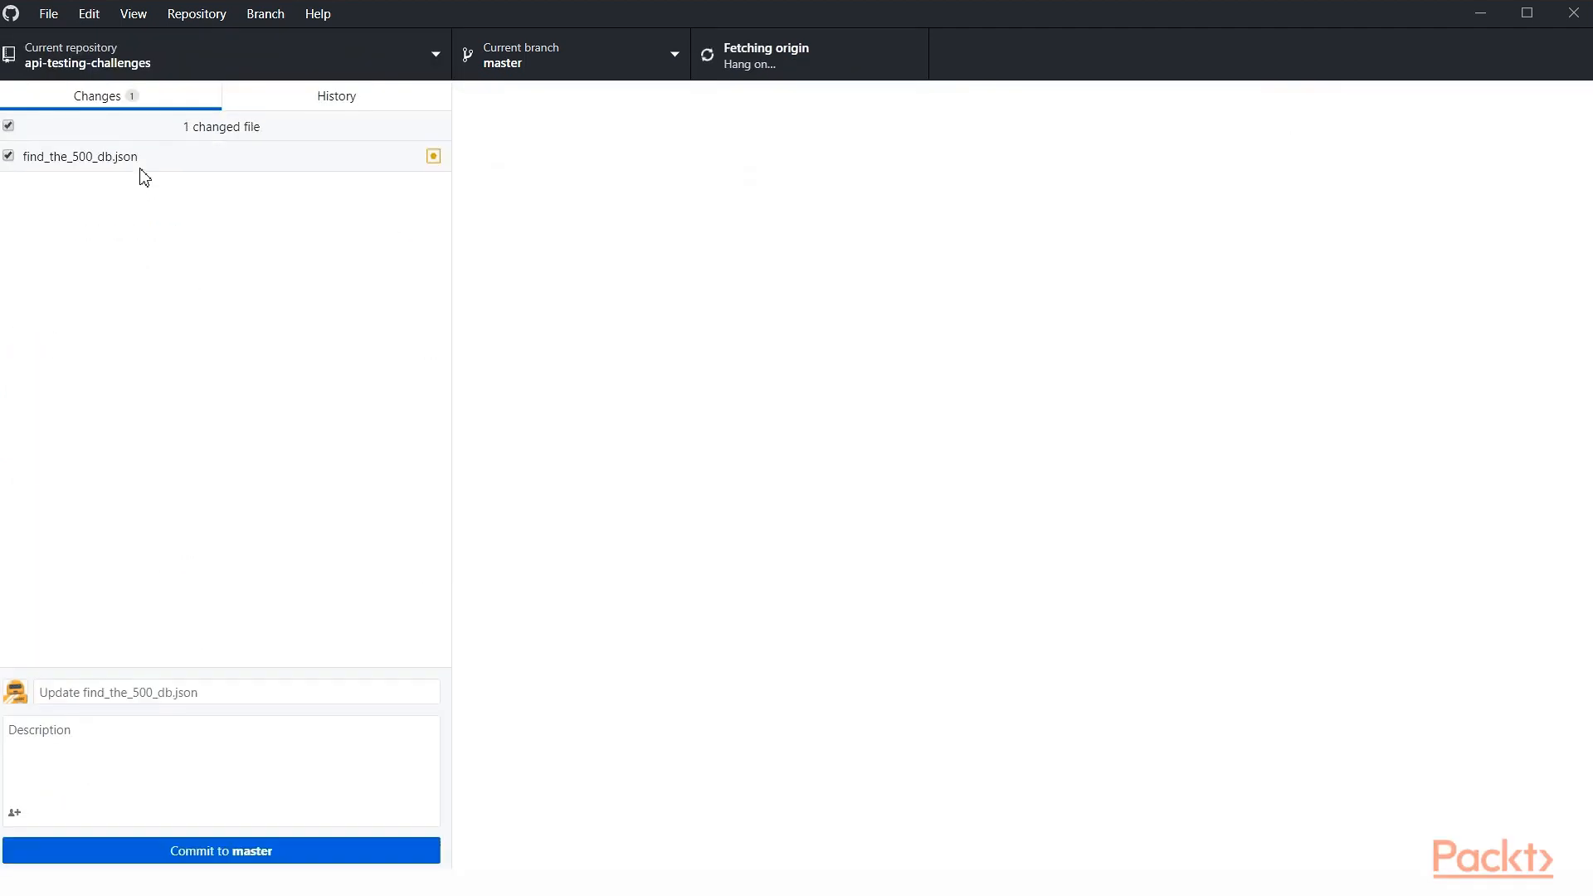
{"action": "left_click", "coordinate": [79, 155]}
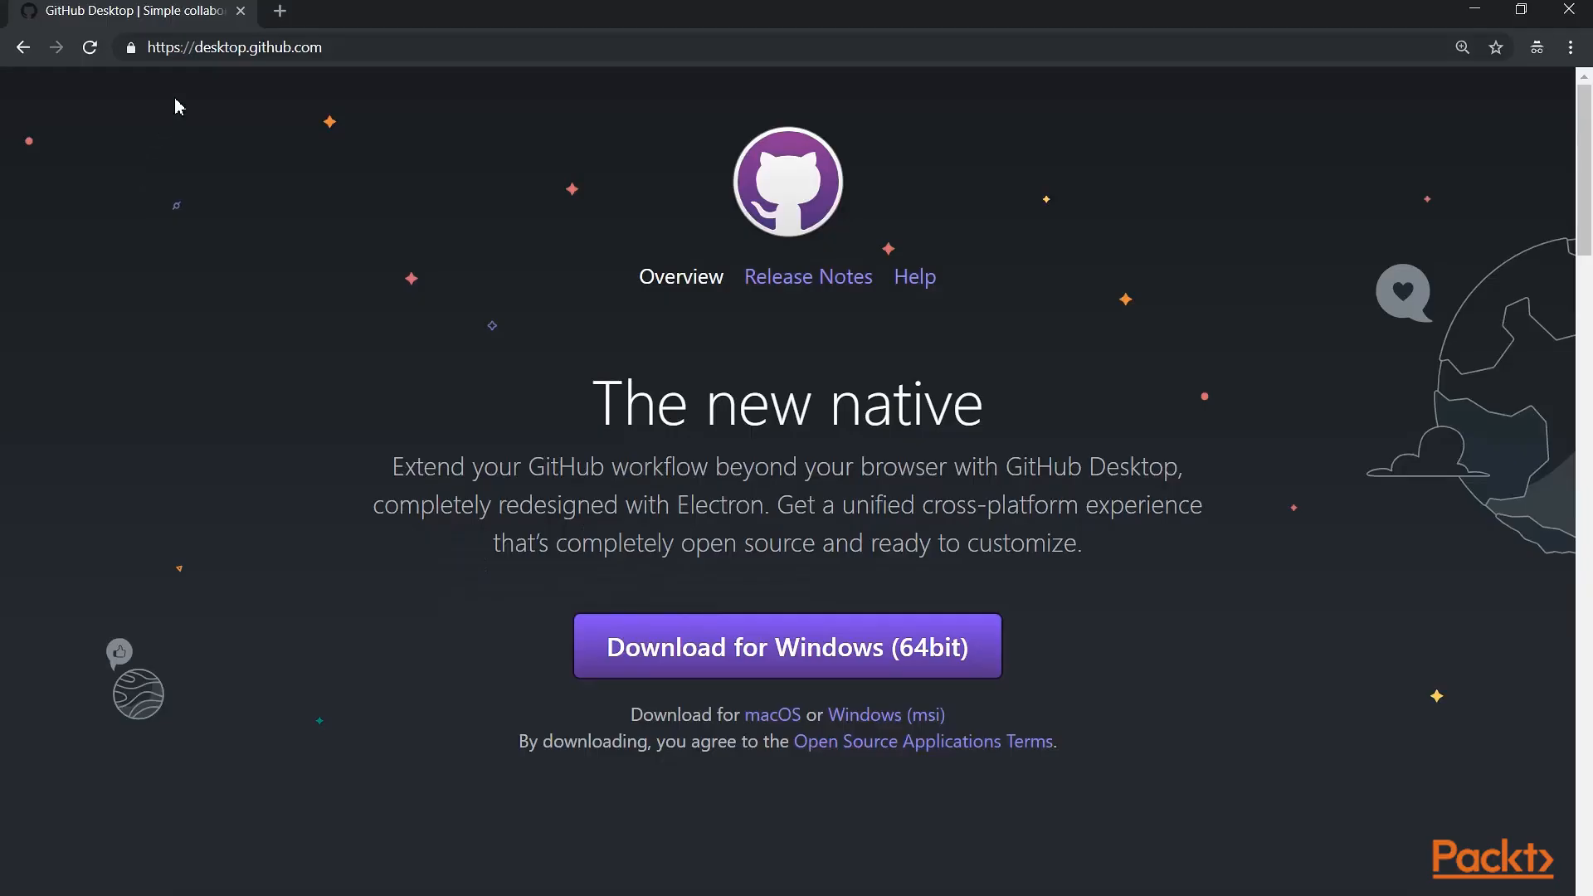
{"action": "mouse_move", "coordinate": [185, 169]}
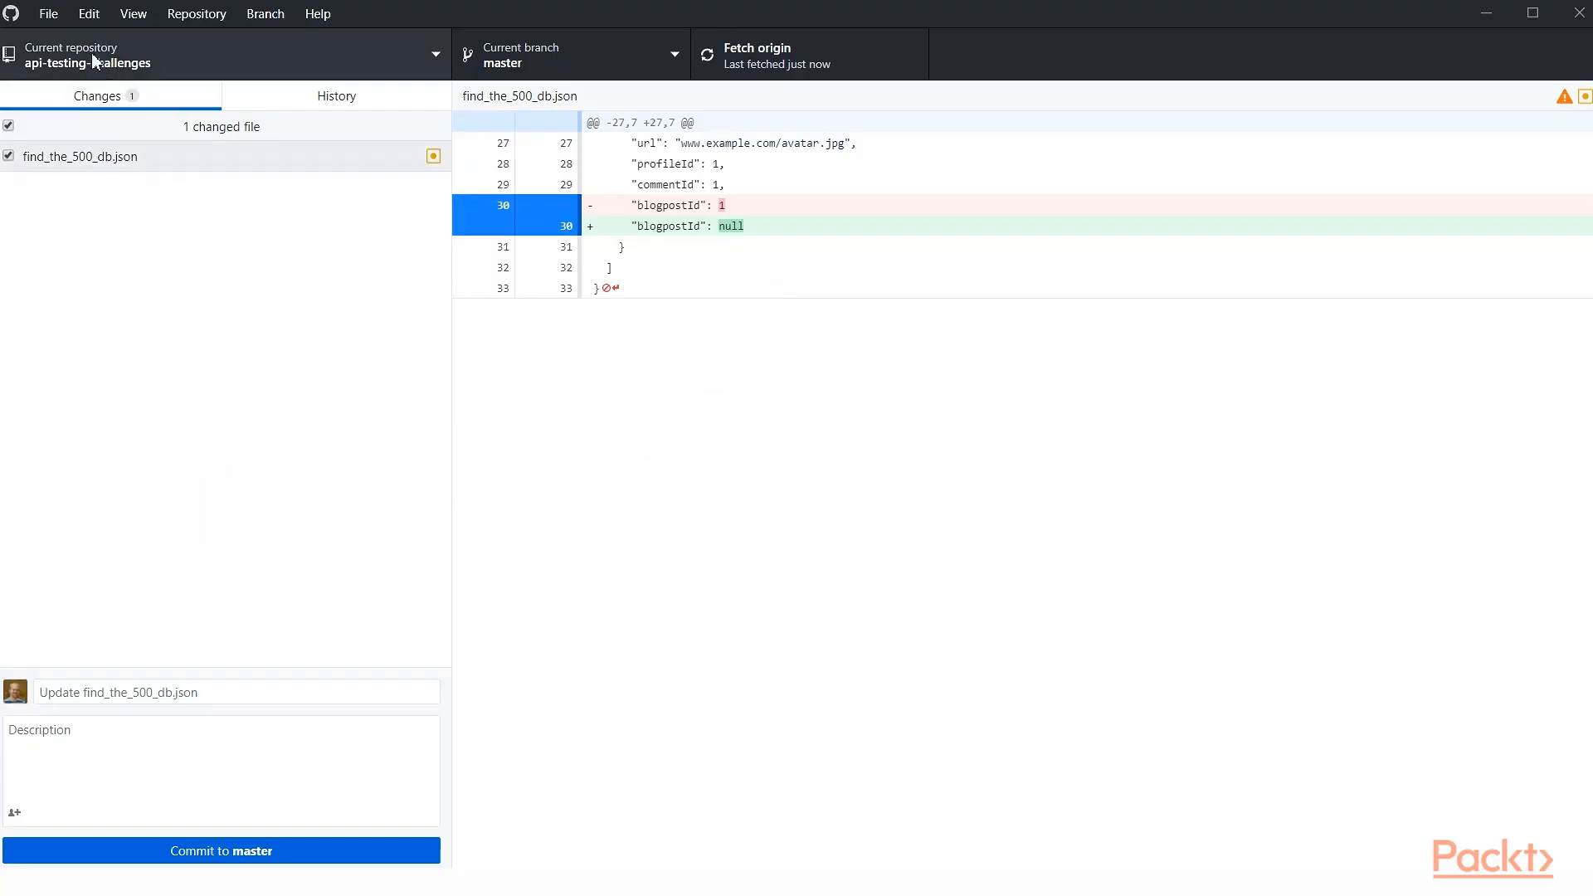
{"action": "mouse_move", "coordinate": [48, 14]}
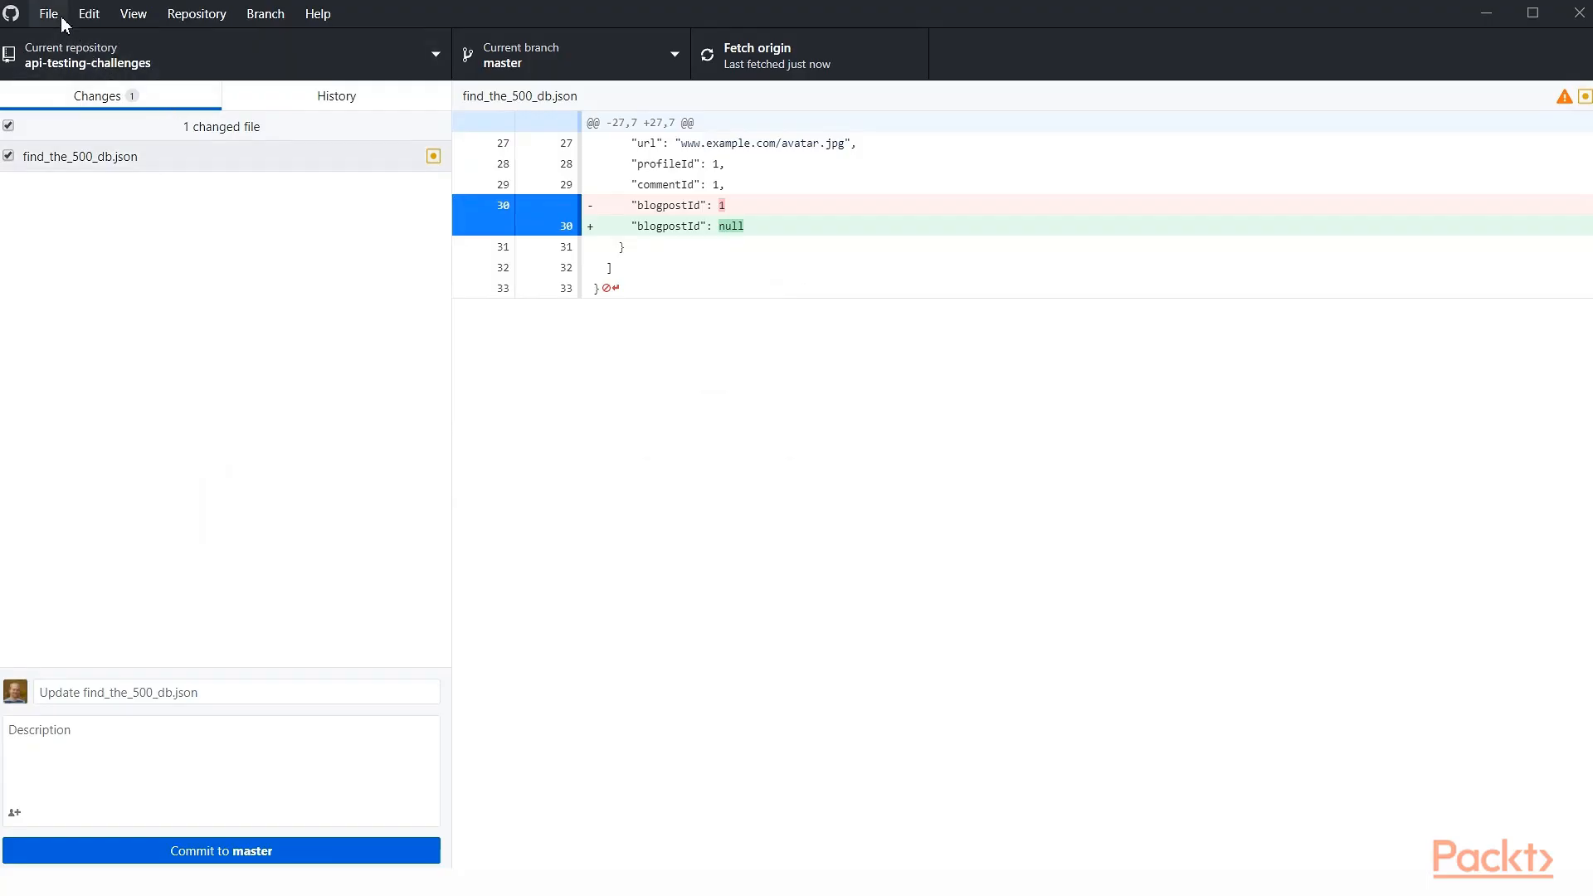
Choose Clone repository from GitHub Desktop's File menu
{"action": "left_click", "coordinate": [48, 13]}
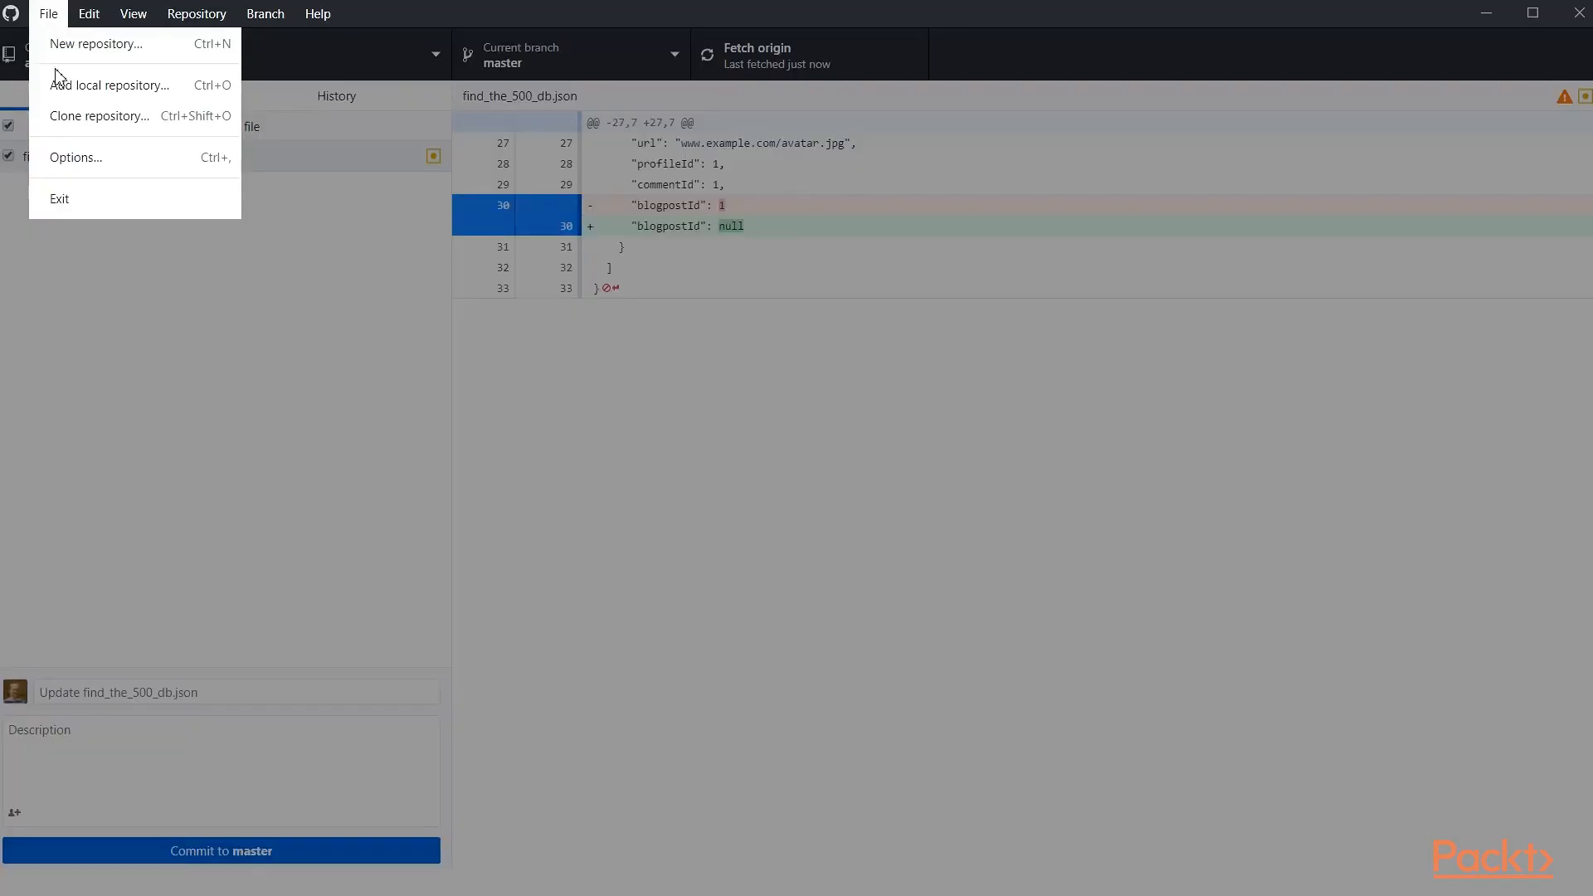
{"action": "left_click", "coordinate": [99, 114]}
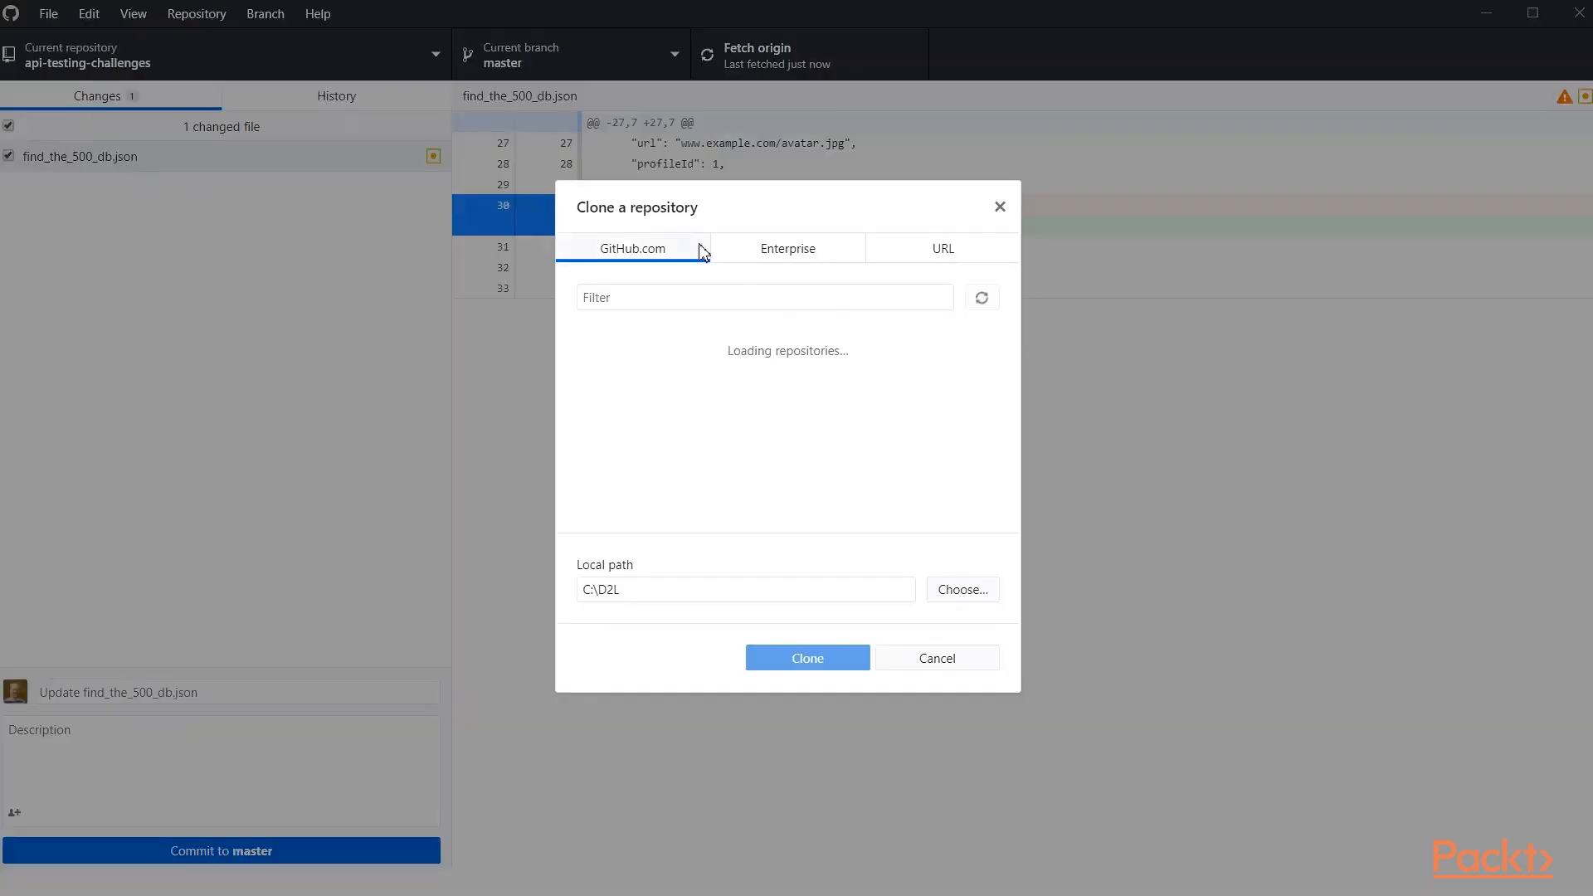
{"action": "left_click", "coordinate": [940, 248]}
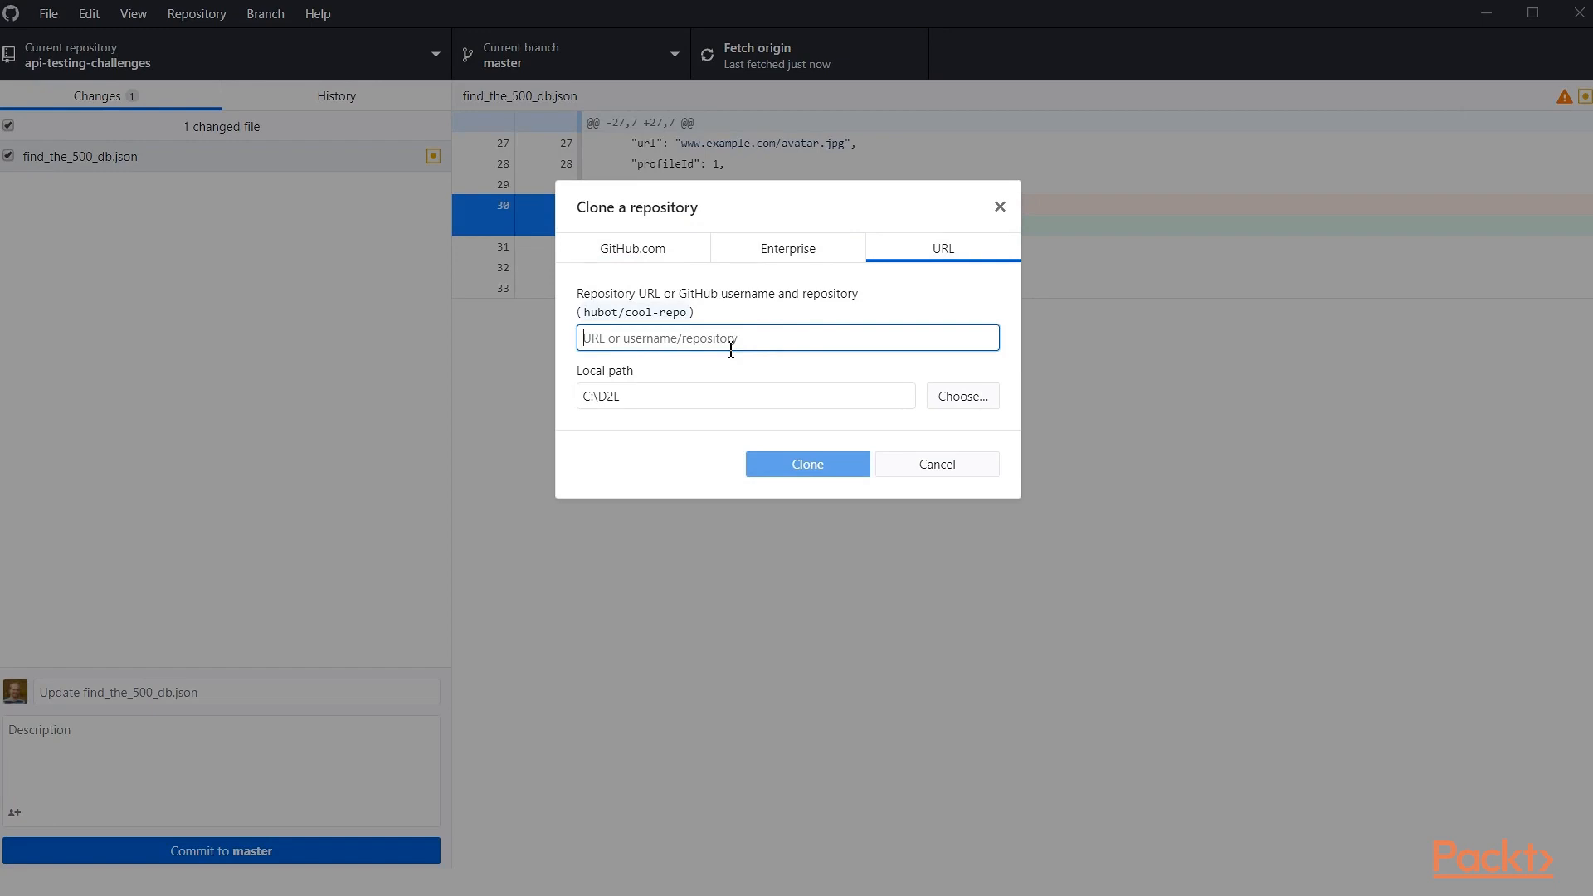
{"action": "type", "text": "https://github.com"}
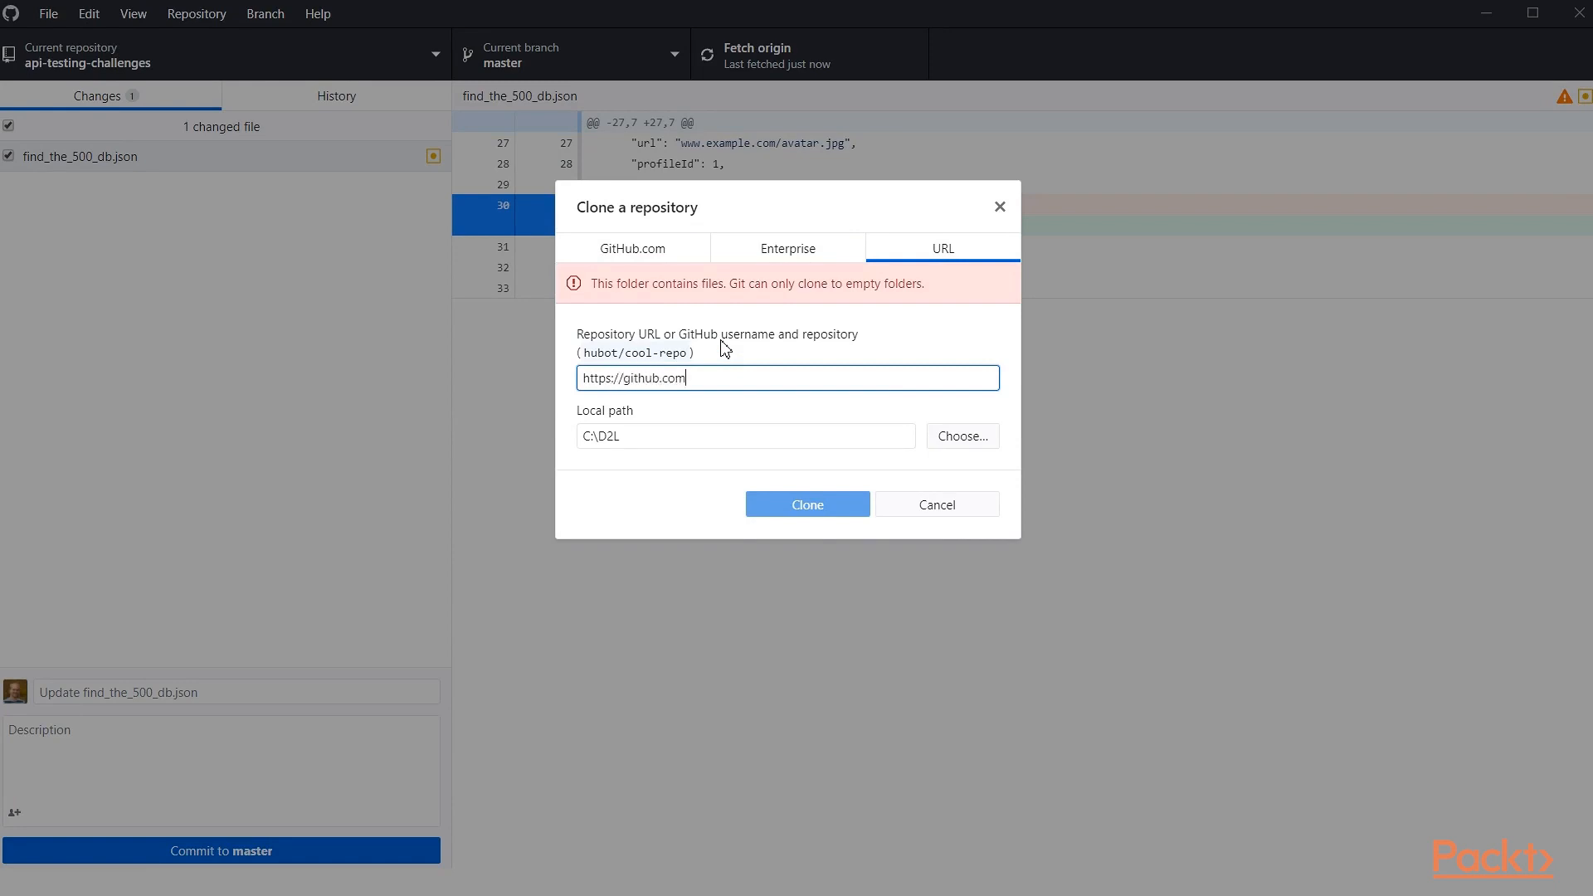
{"action": "type", "text": "/djwes"}
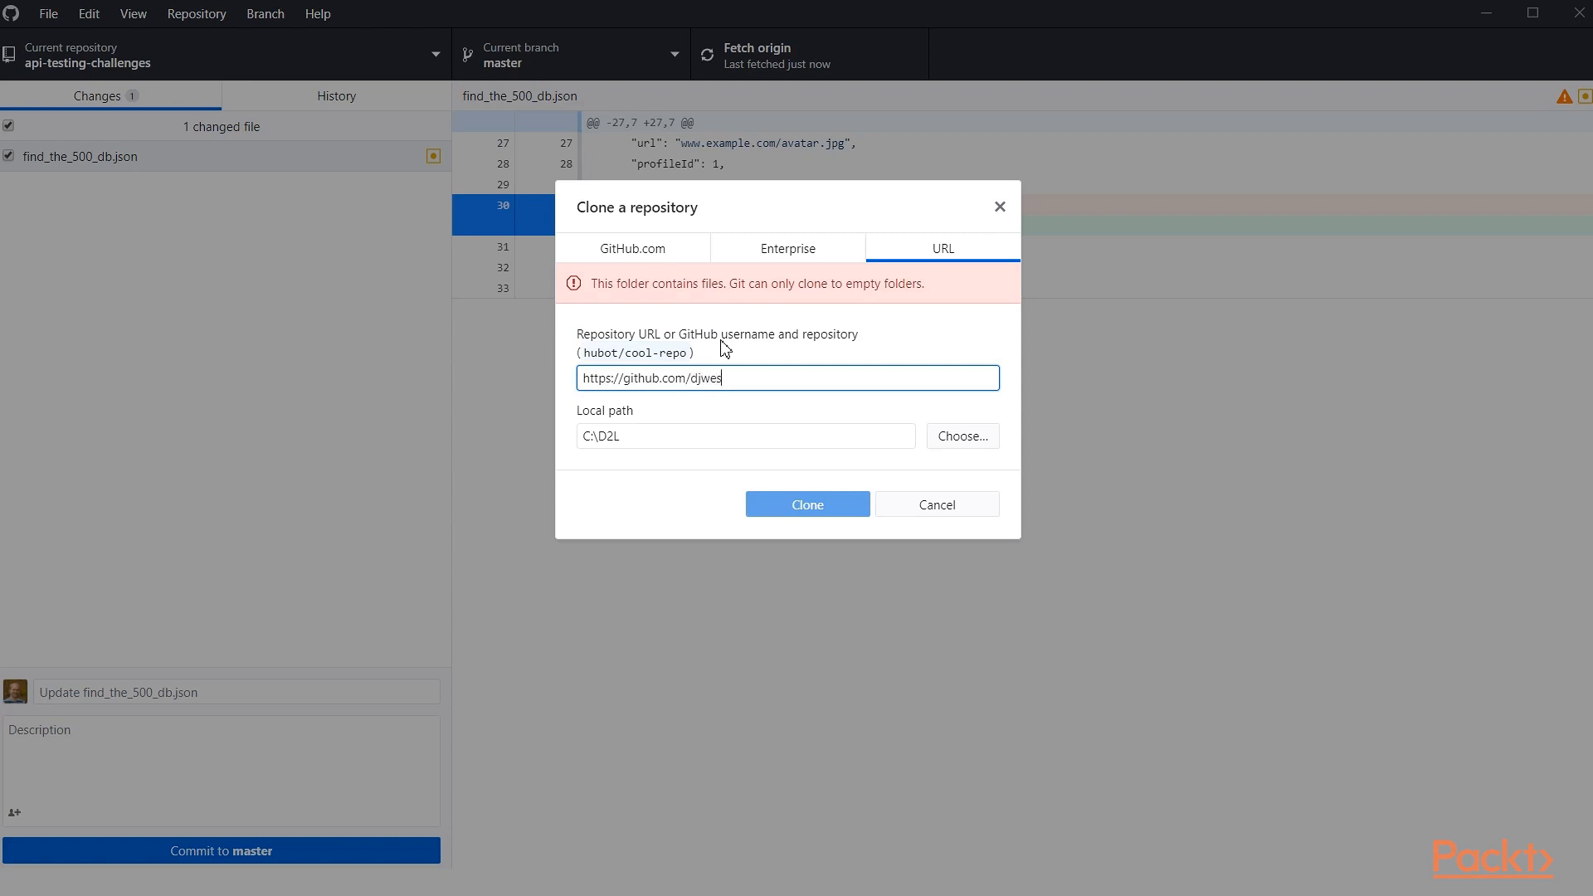
{"action": "type", "text": "ern"}
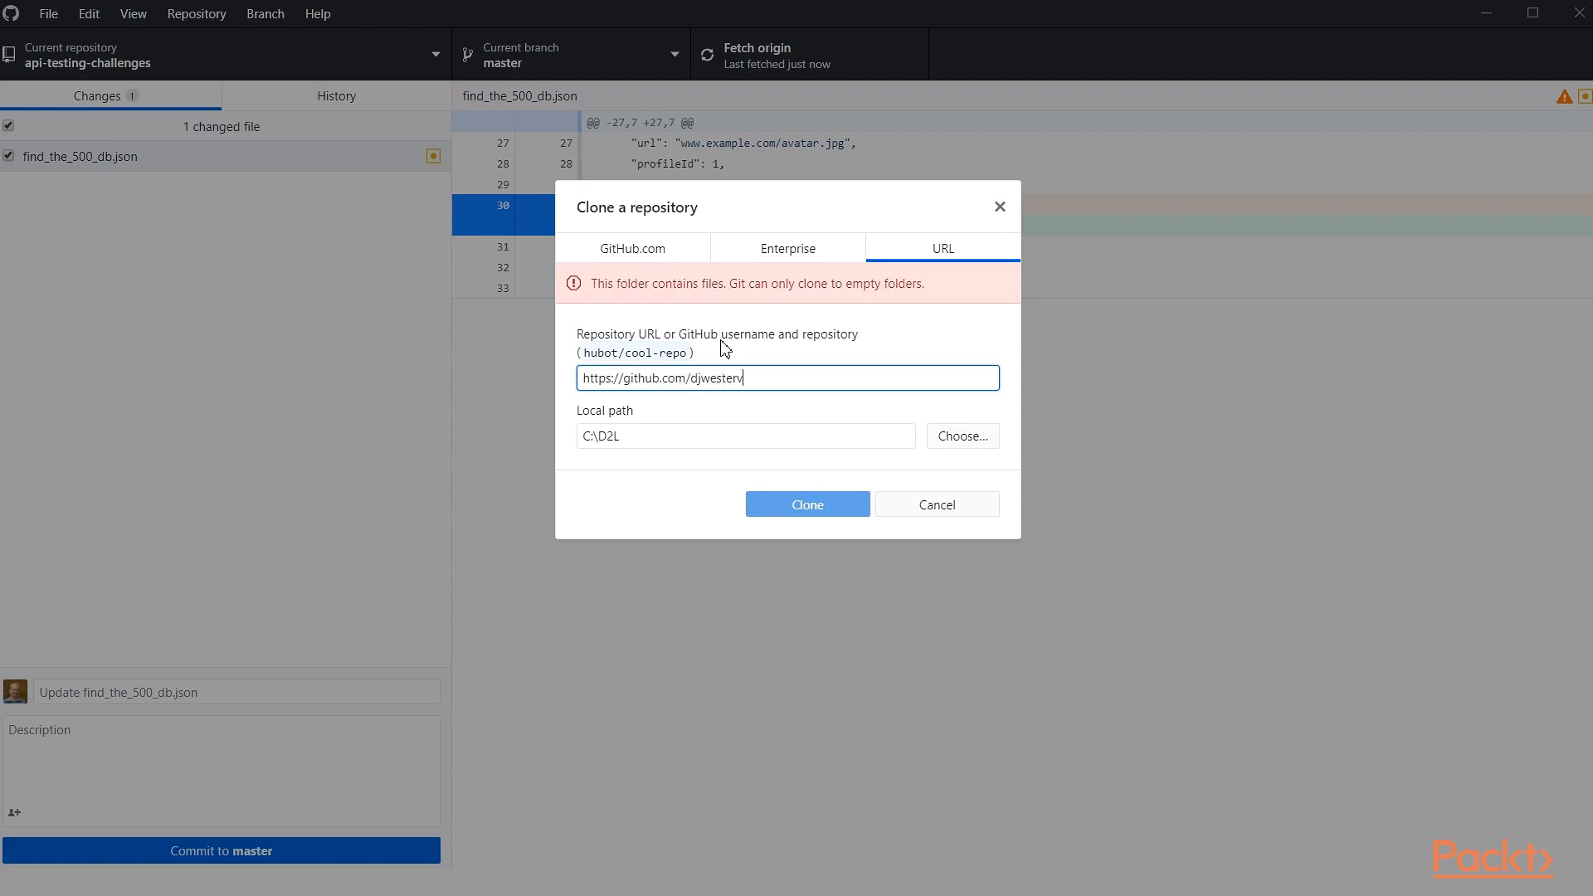
{"action": "type", "text": "/api-testing-challenges.git"}
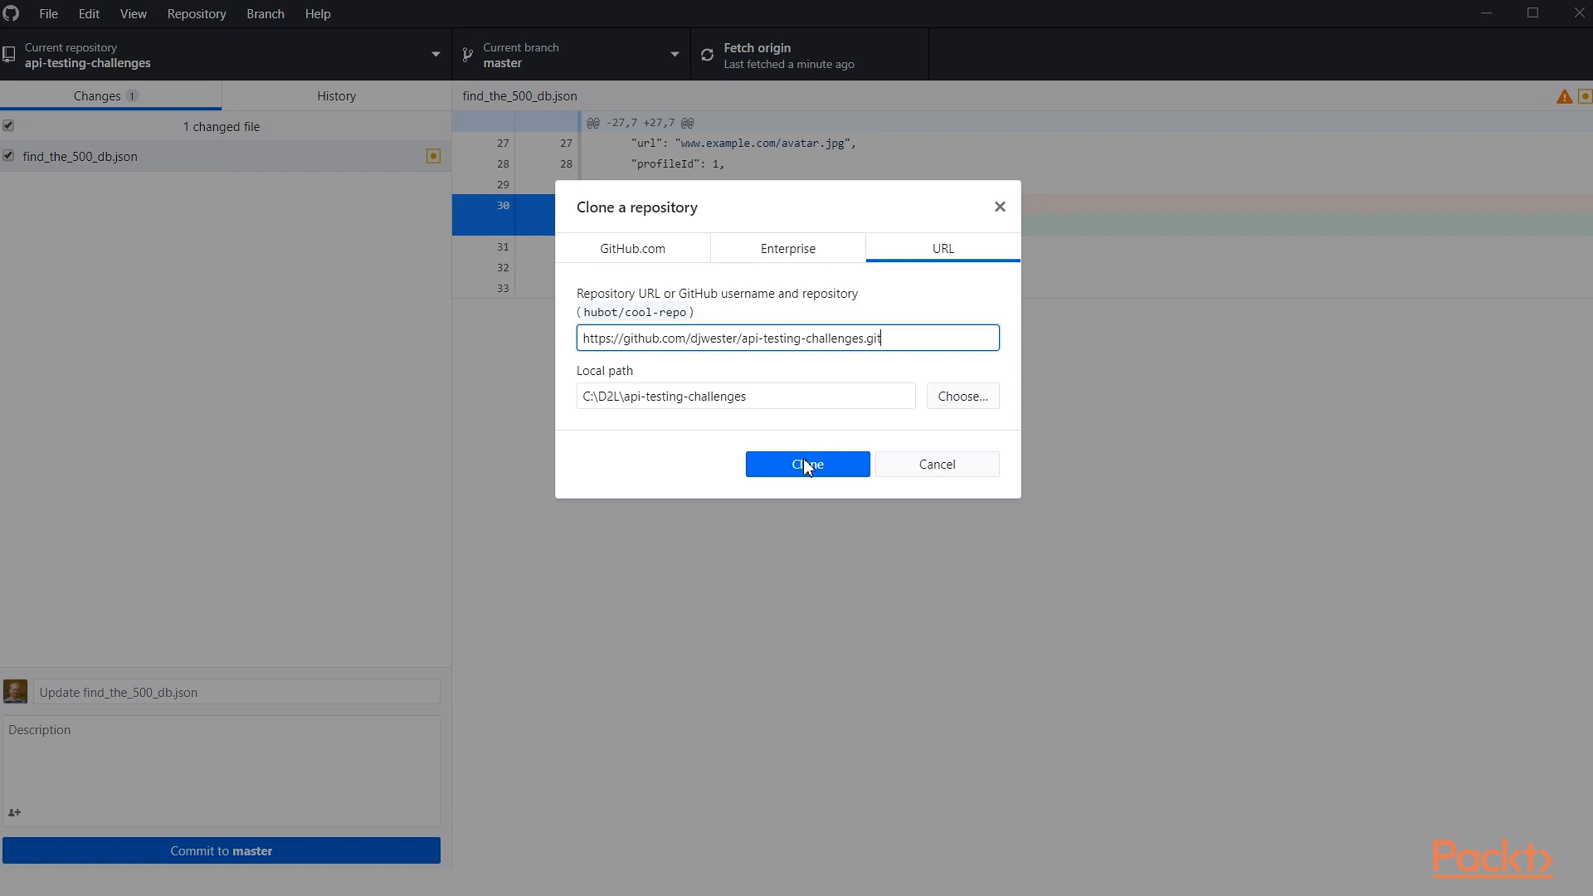
{"action": "mouse_move", "coordinate": [734, 453]}
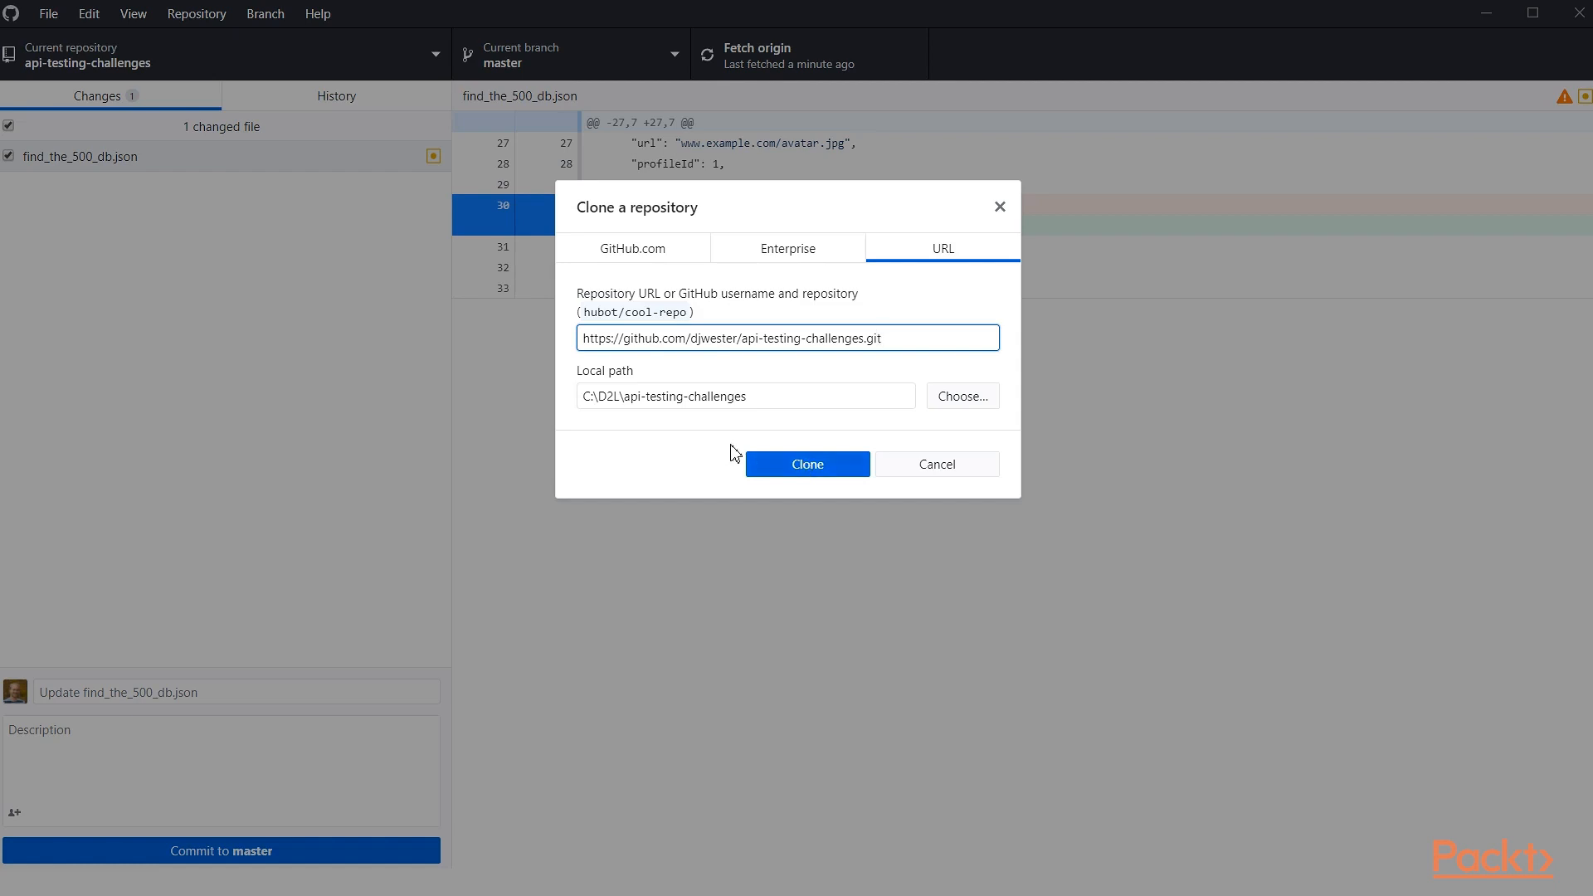
Cancel the Select Folder picker and close the clone dialog without cloning
{"action": "left_click", "coordinate": [961, 397]}
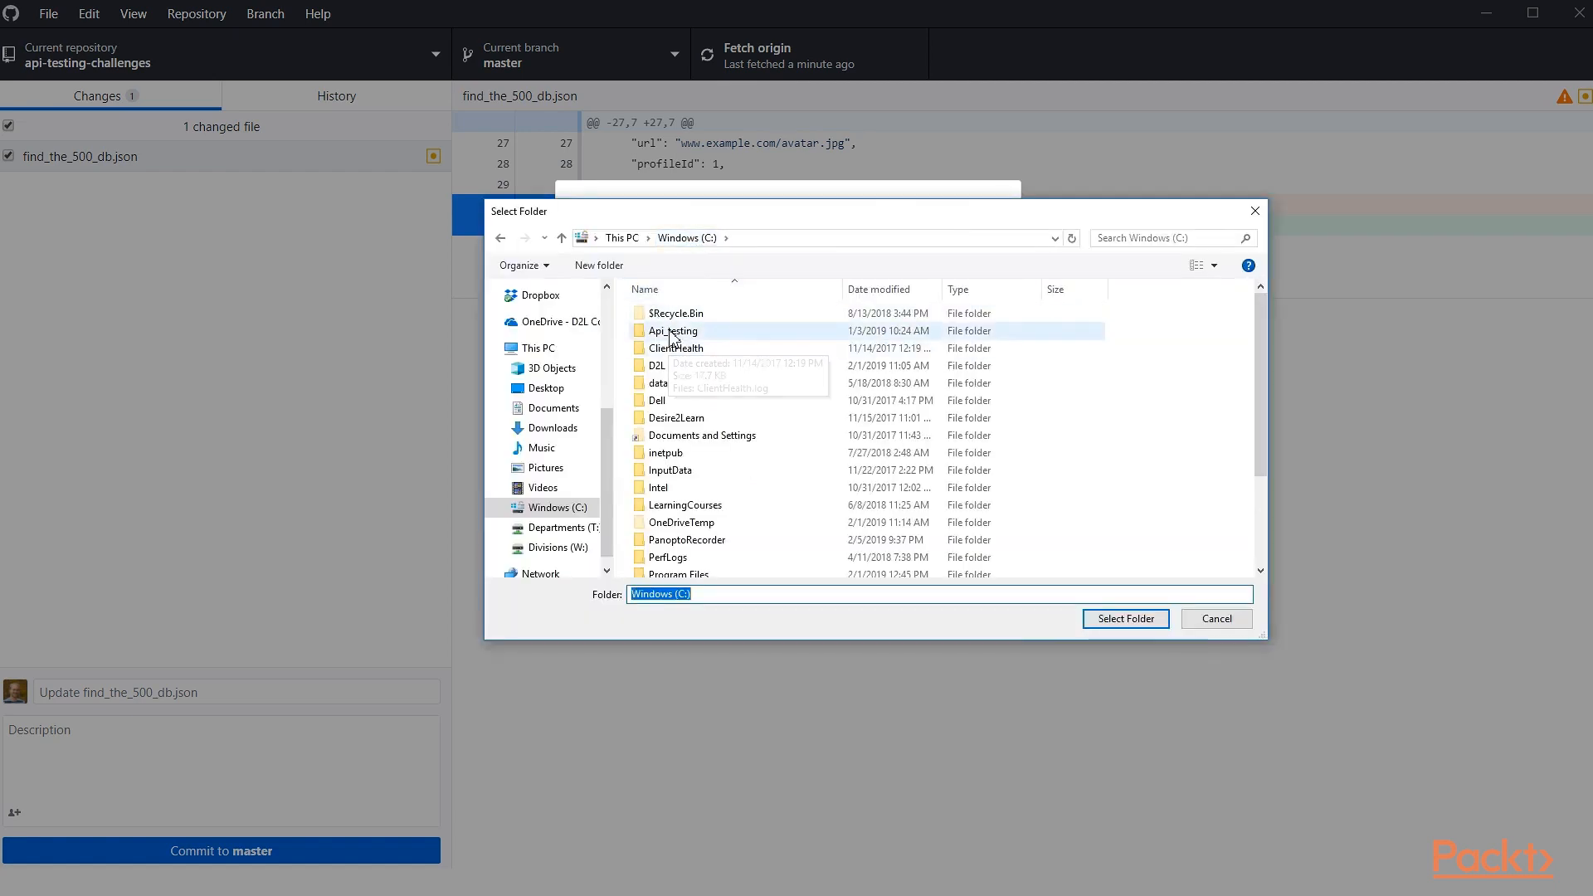
{"action": "left_click", "coordinate": [1215, 619]}
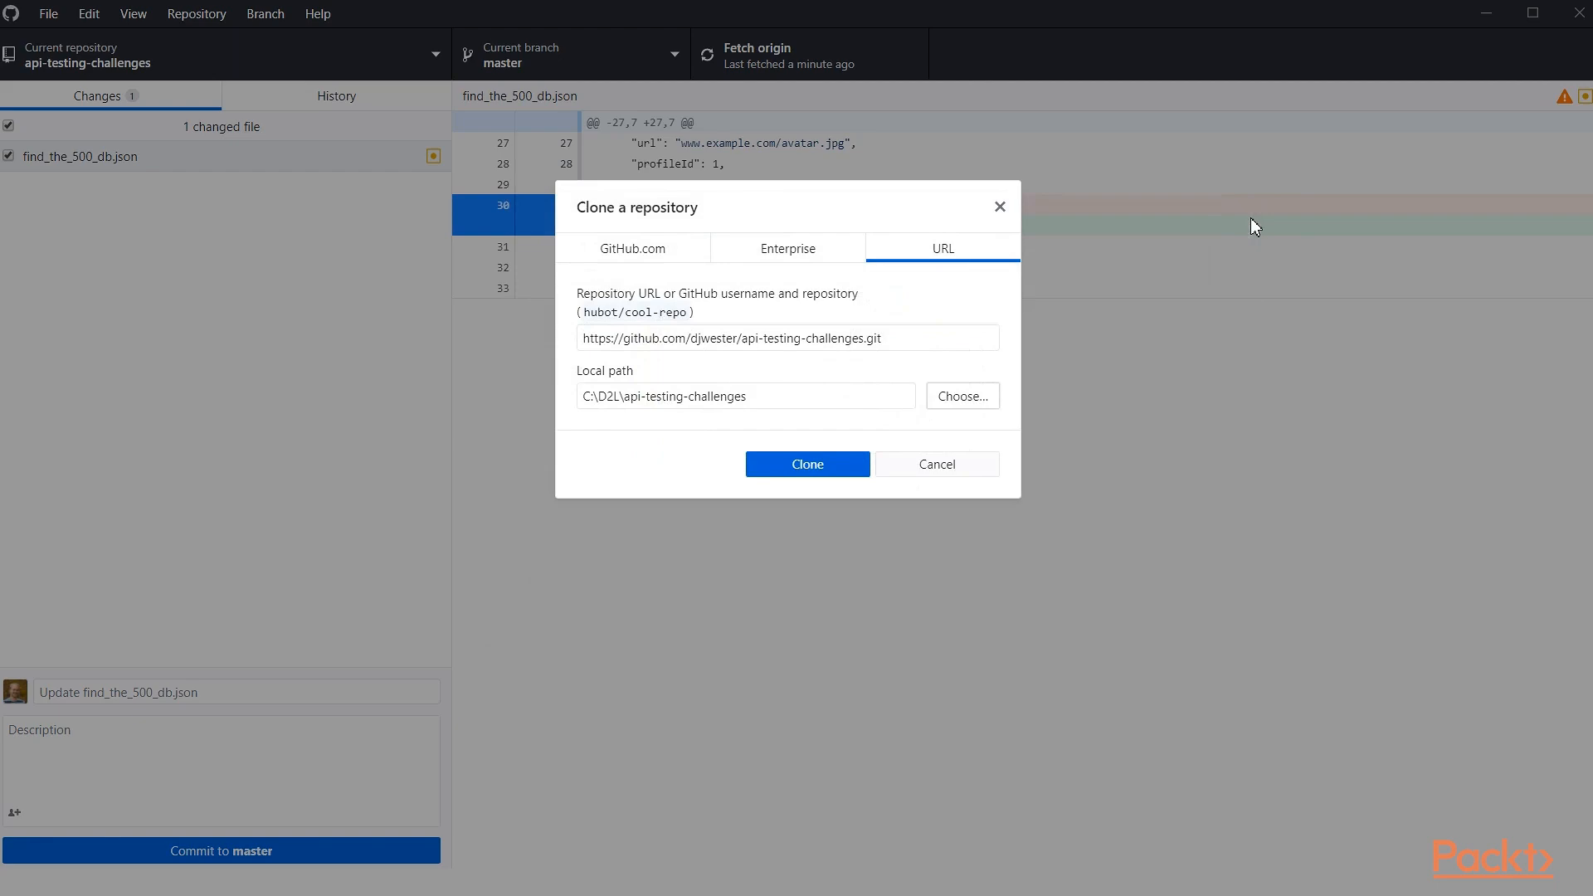
{"action": "mouse_move", "coordinate": [1002, 212]}
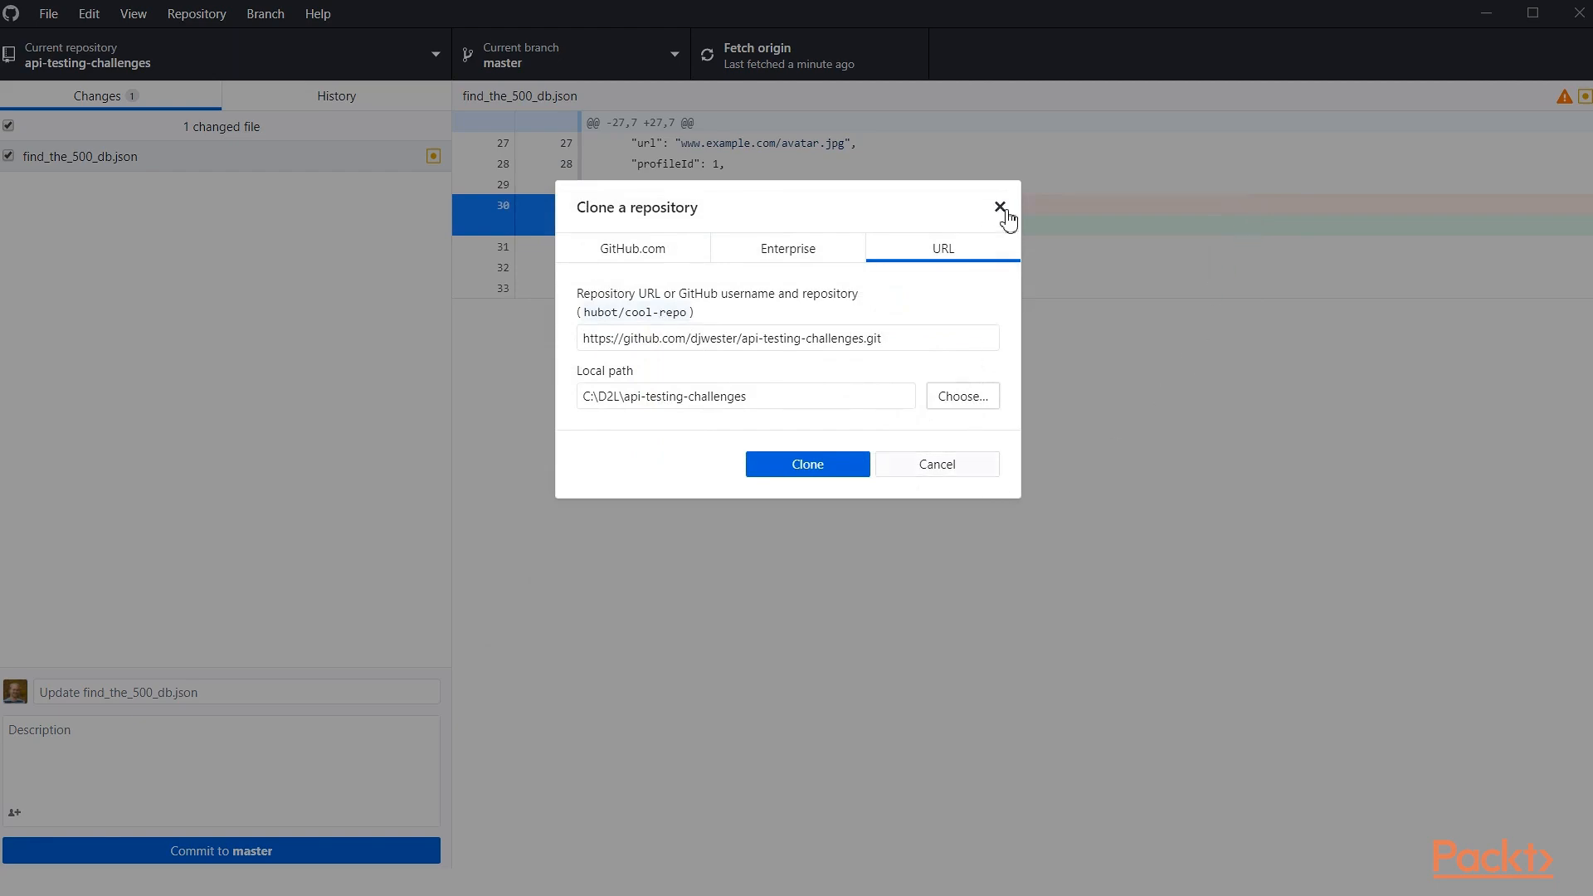
{"action": "left_click", "coordinate": [1001, 207]}
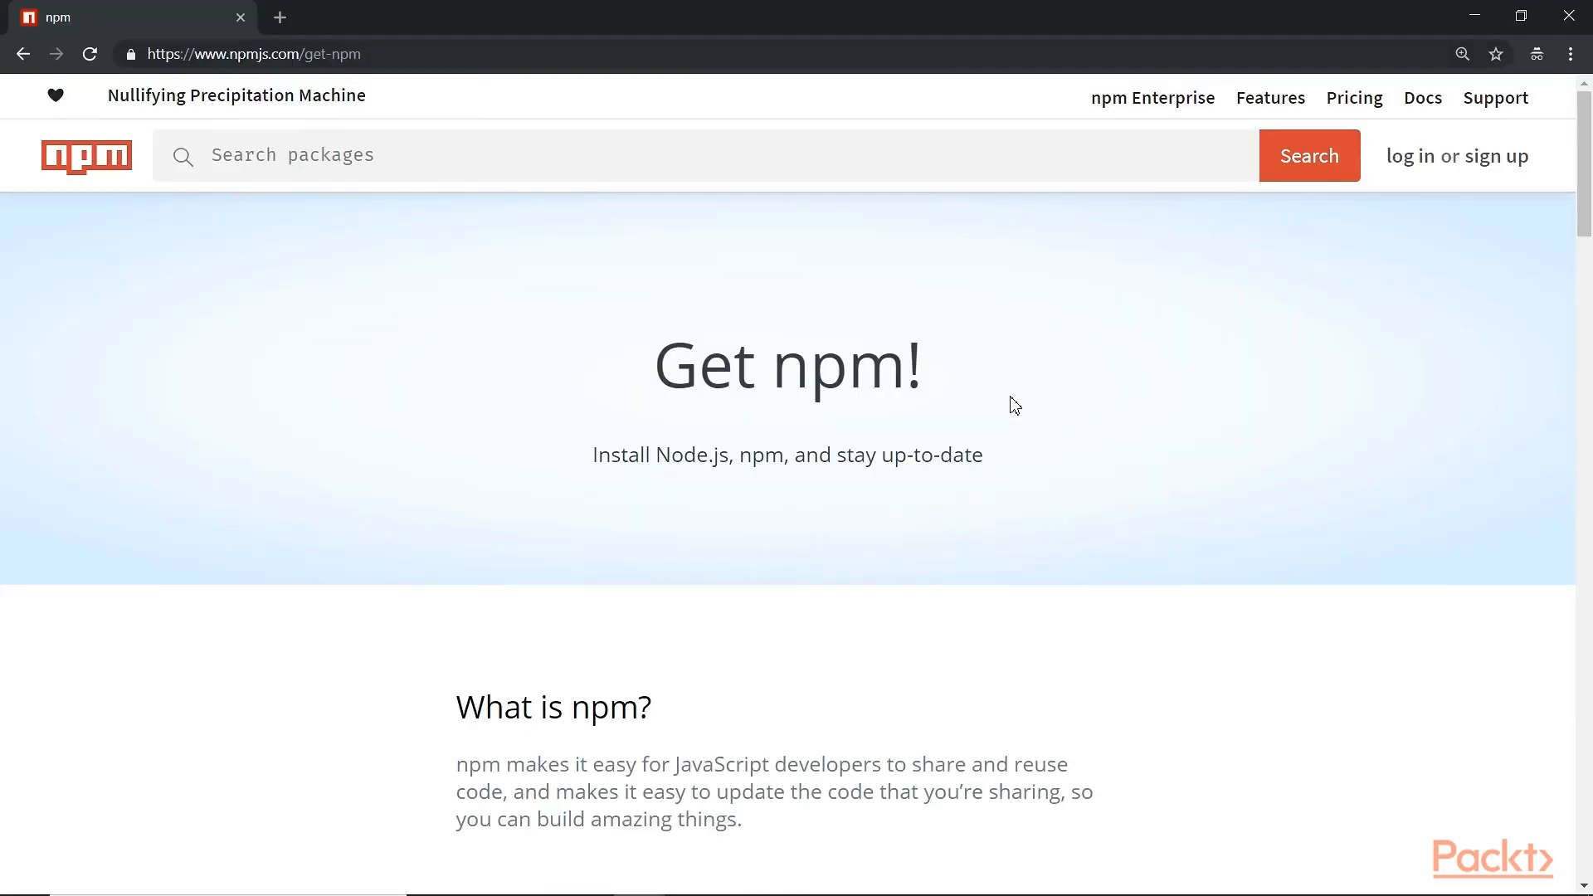
{"action": "mouse_move", "coordinate": [658, 260]}
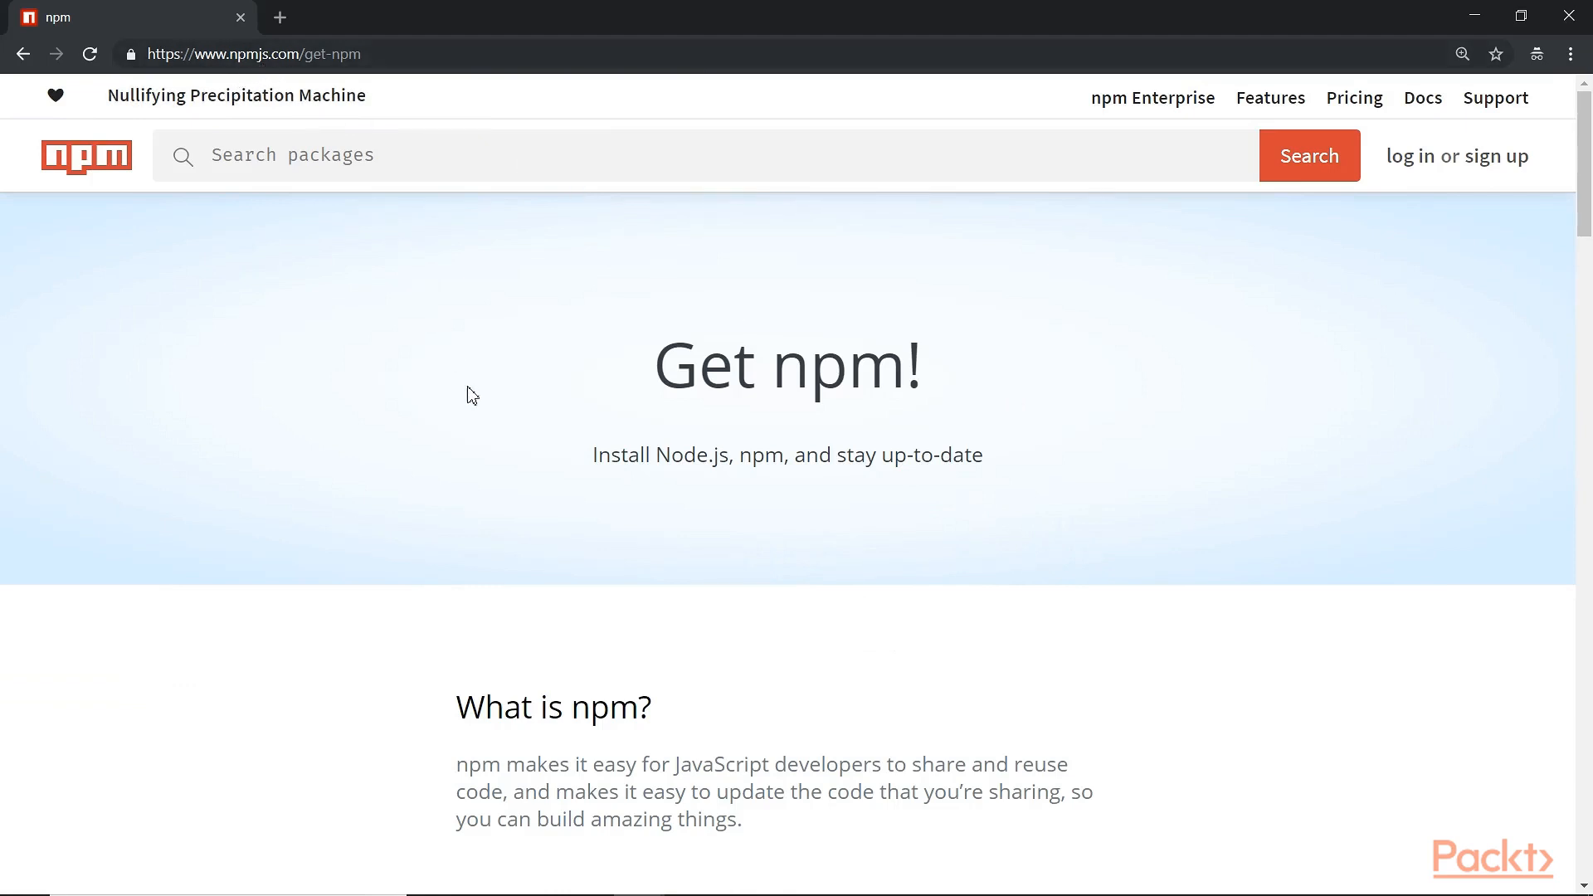
Scroll the Get npm page down to the Install npm section
{"action": "scroll", "scroll_direction": "down", "scroll_amount": 3}
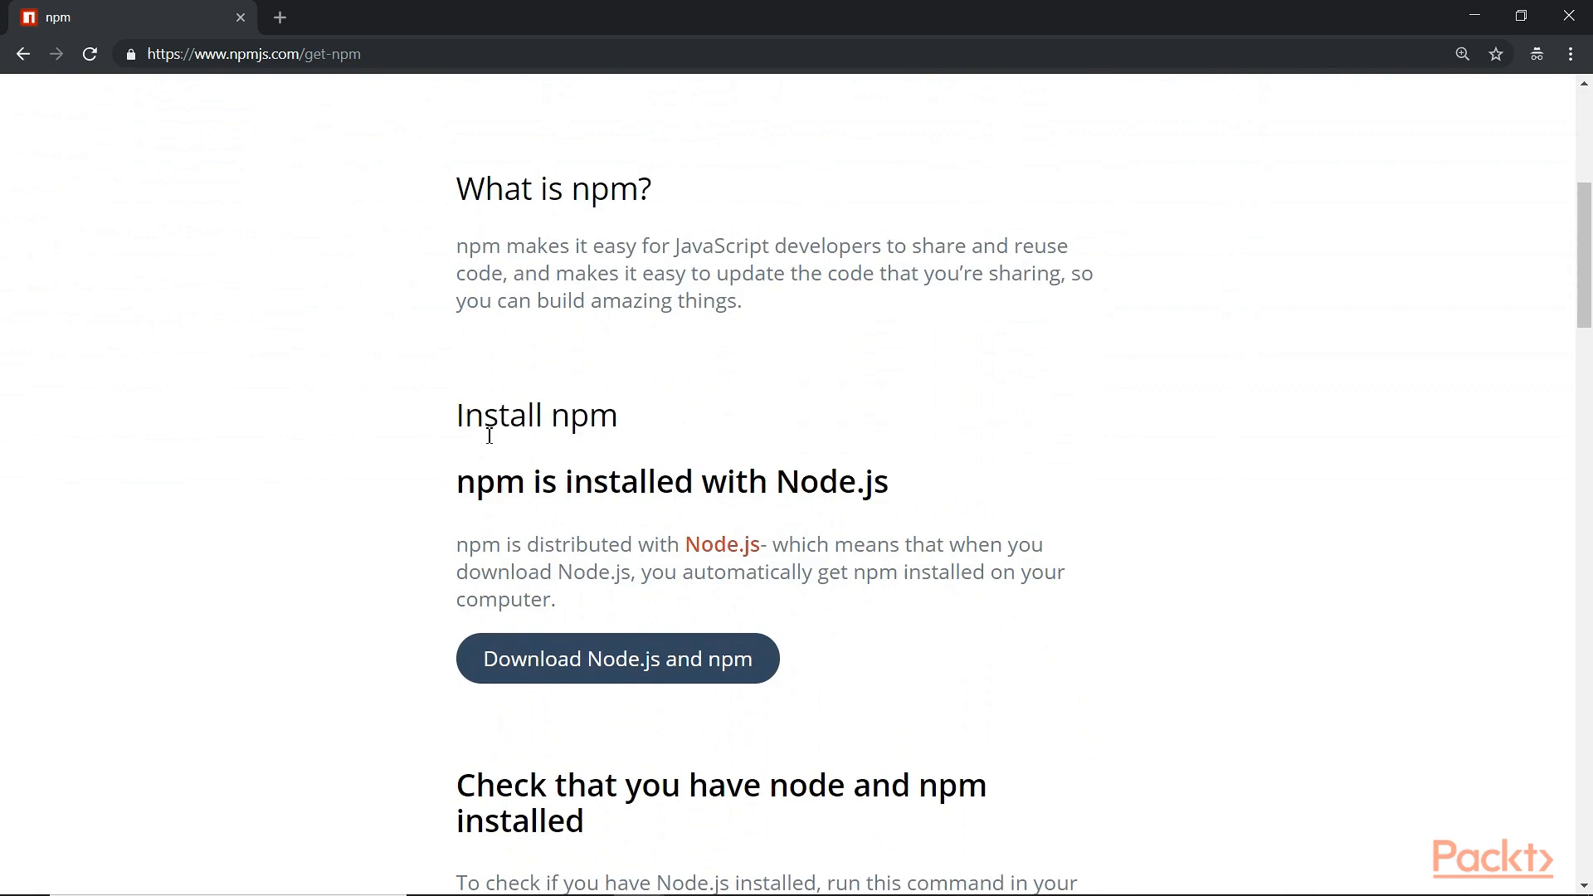
{"action": "scroll", "scroll_direction": "down", "scroll_amount": 3}
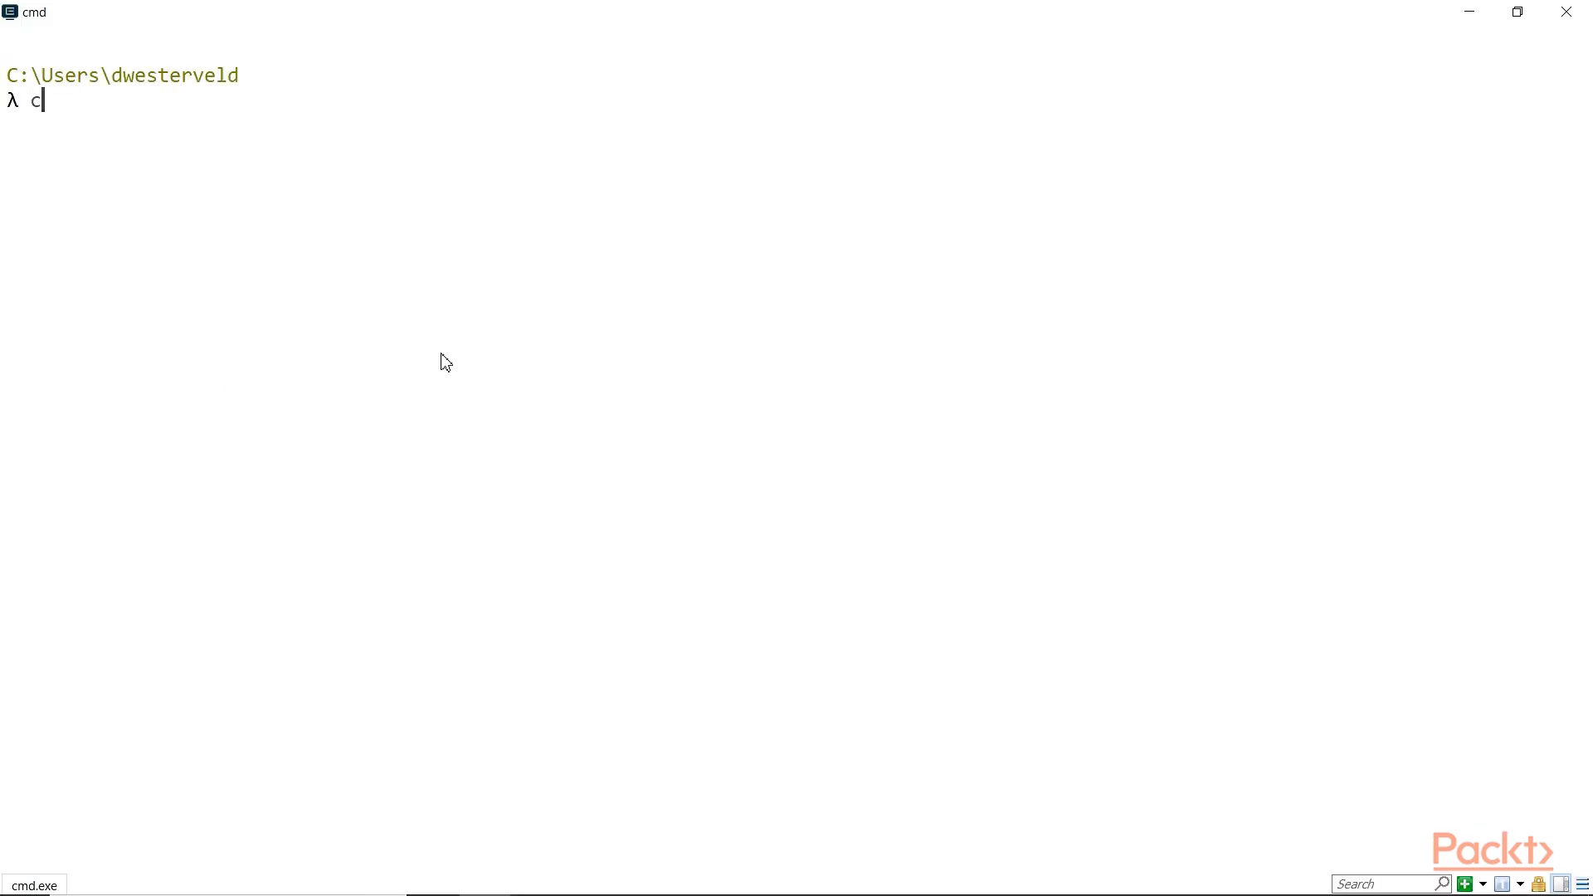
Change directory to the root, then Api_testing, then api-testing-challenges
{"action": "type", "text": "d /"}
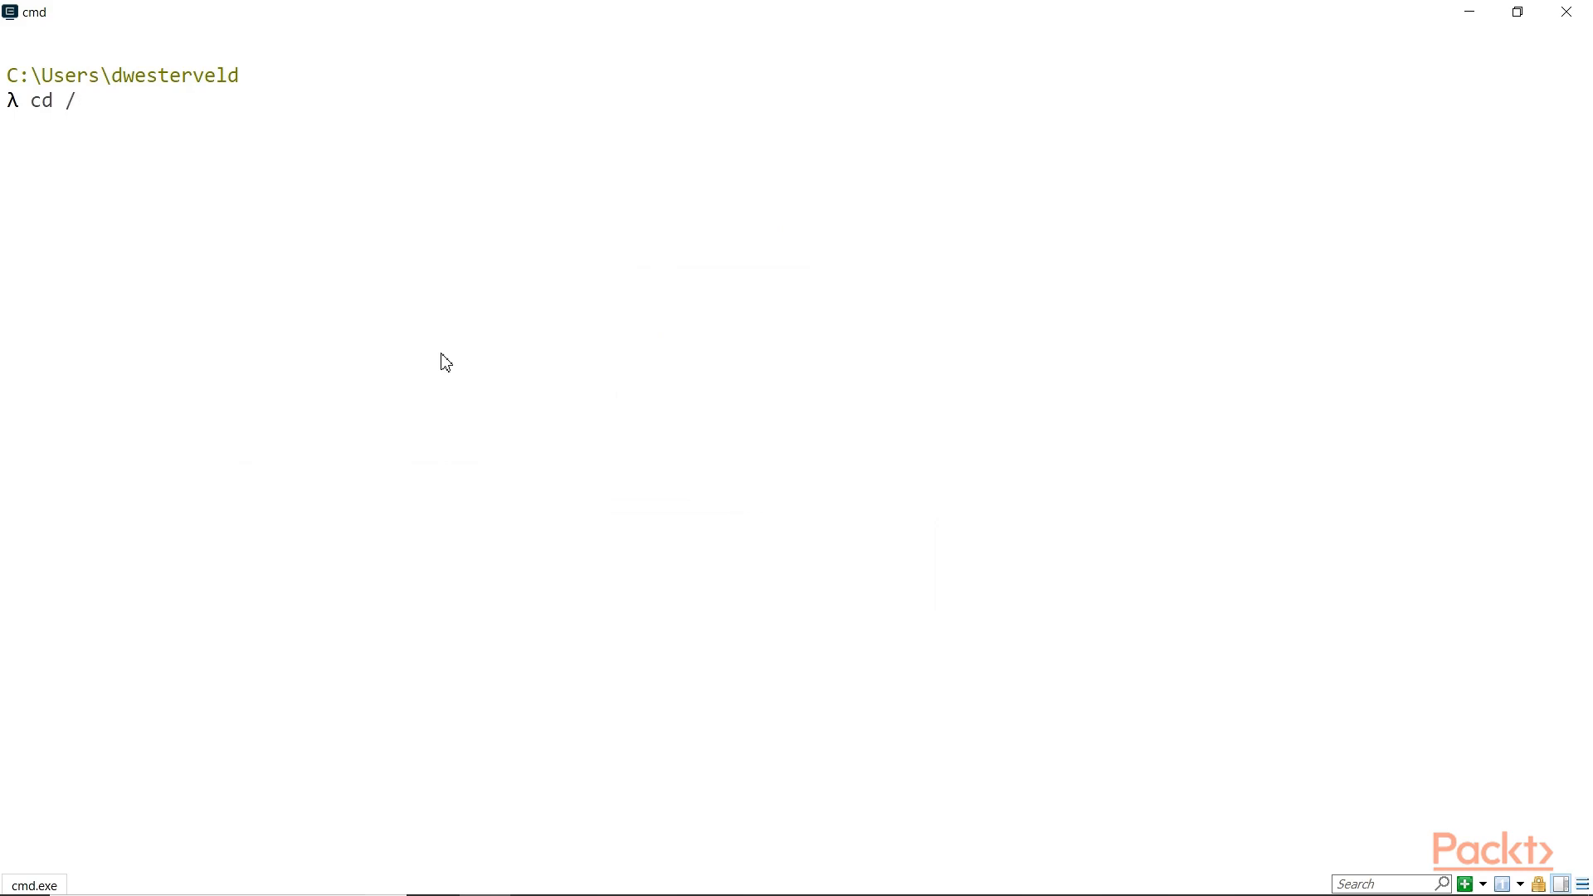
{"action": "type", "text": "cd Api_testing\\"}
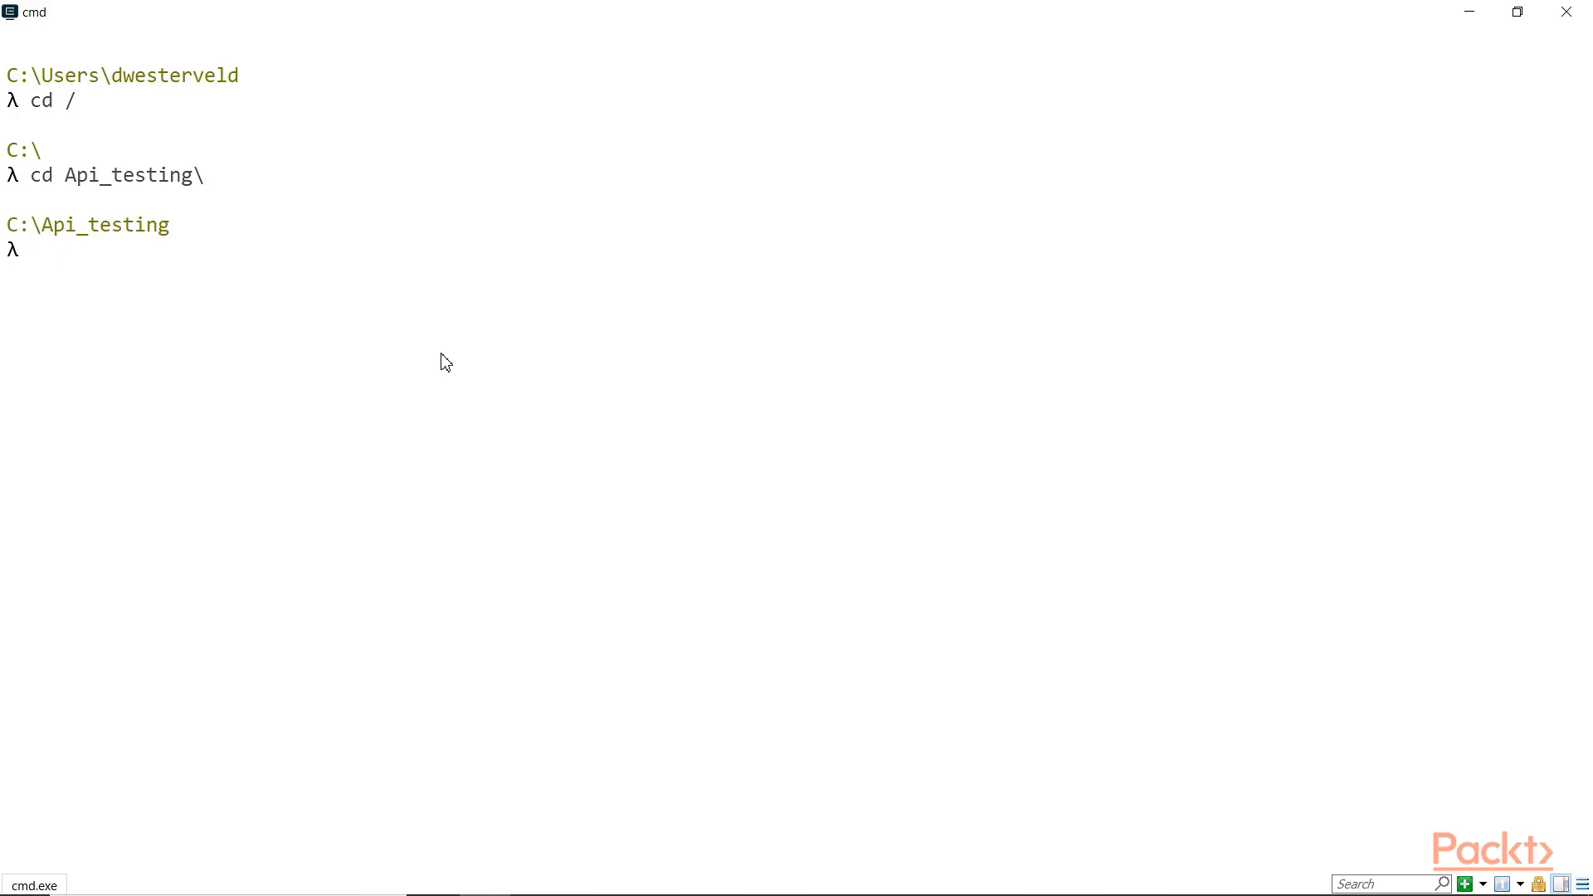
{"action": "type", "text": "cd api-te"}
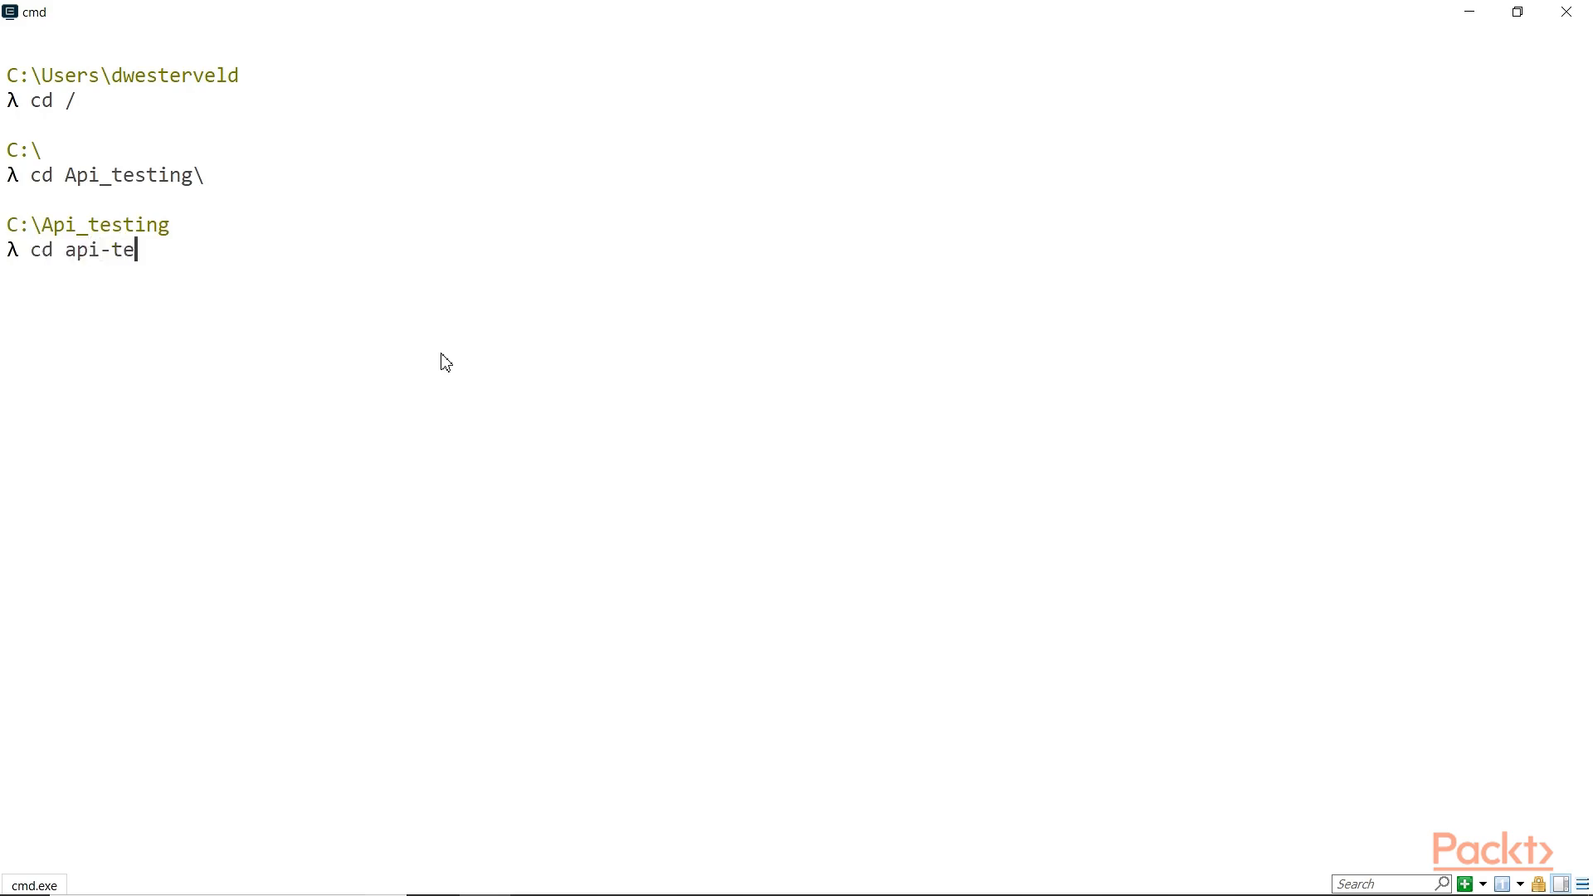
{"action": "type", "text": "sting-challenges\\"}
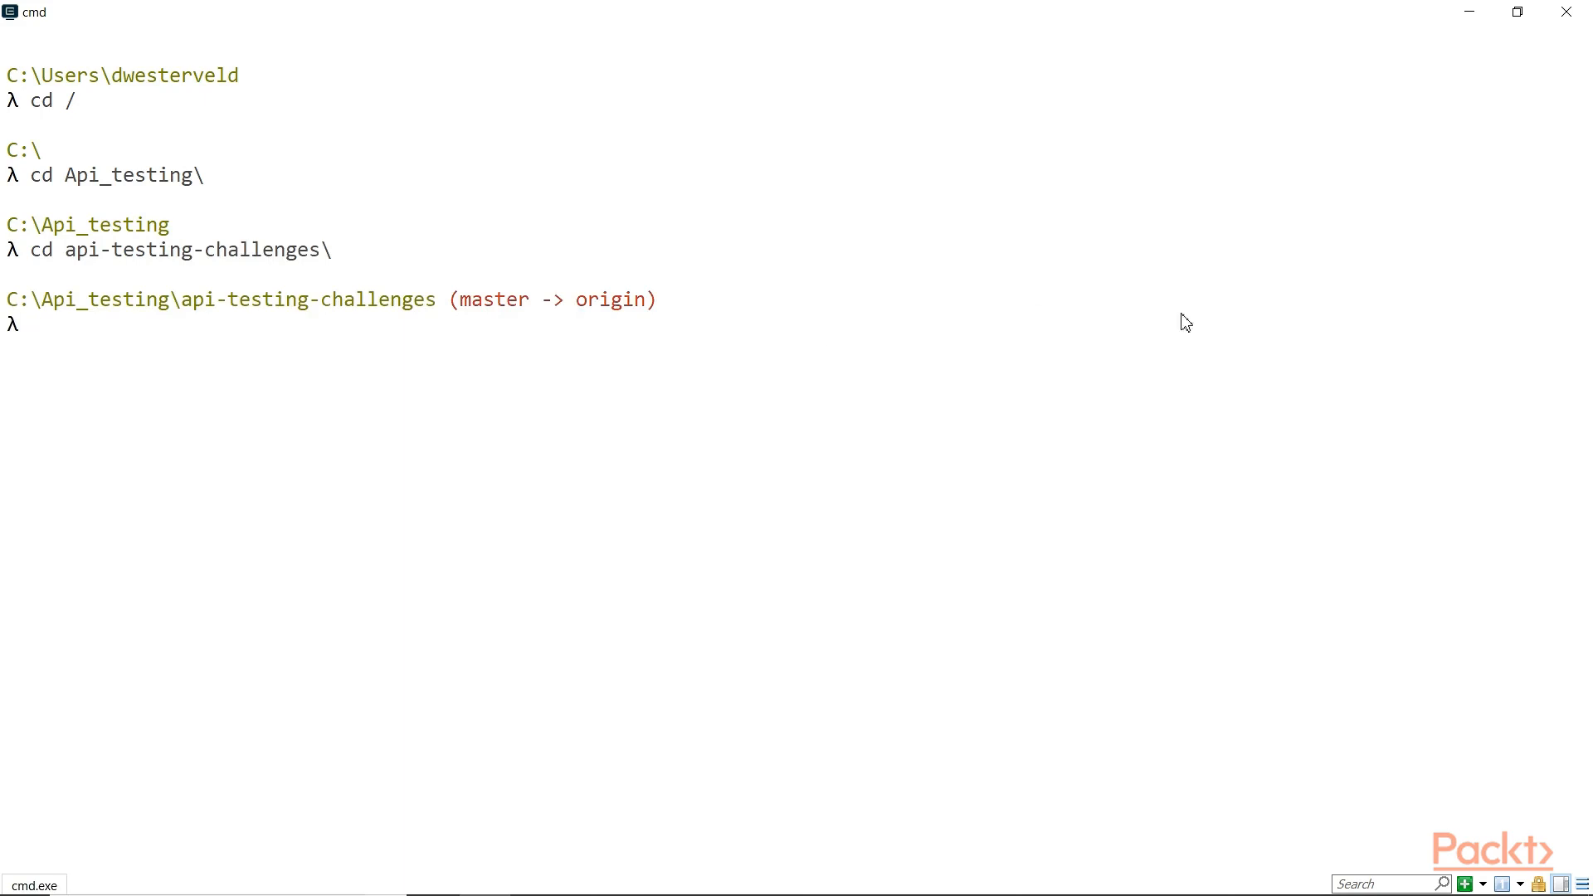
{"action": "mouse_move", "coordinate": [810, 644]}
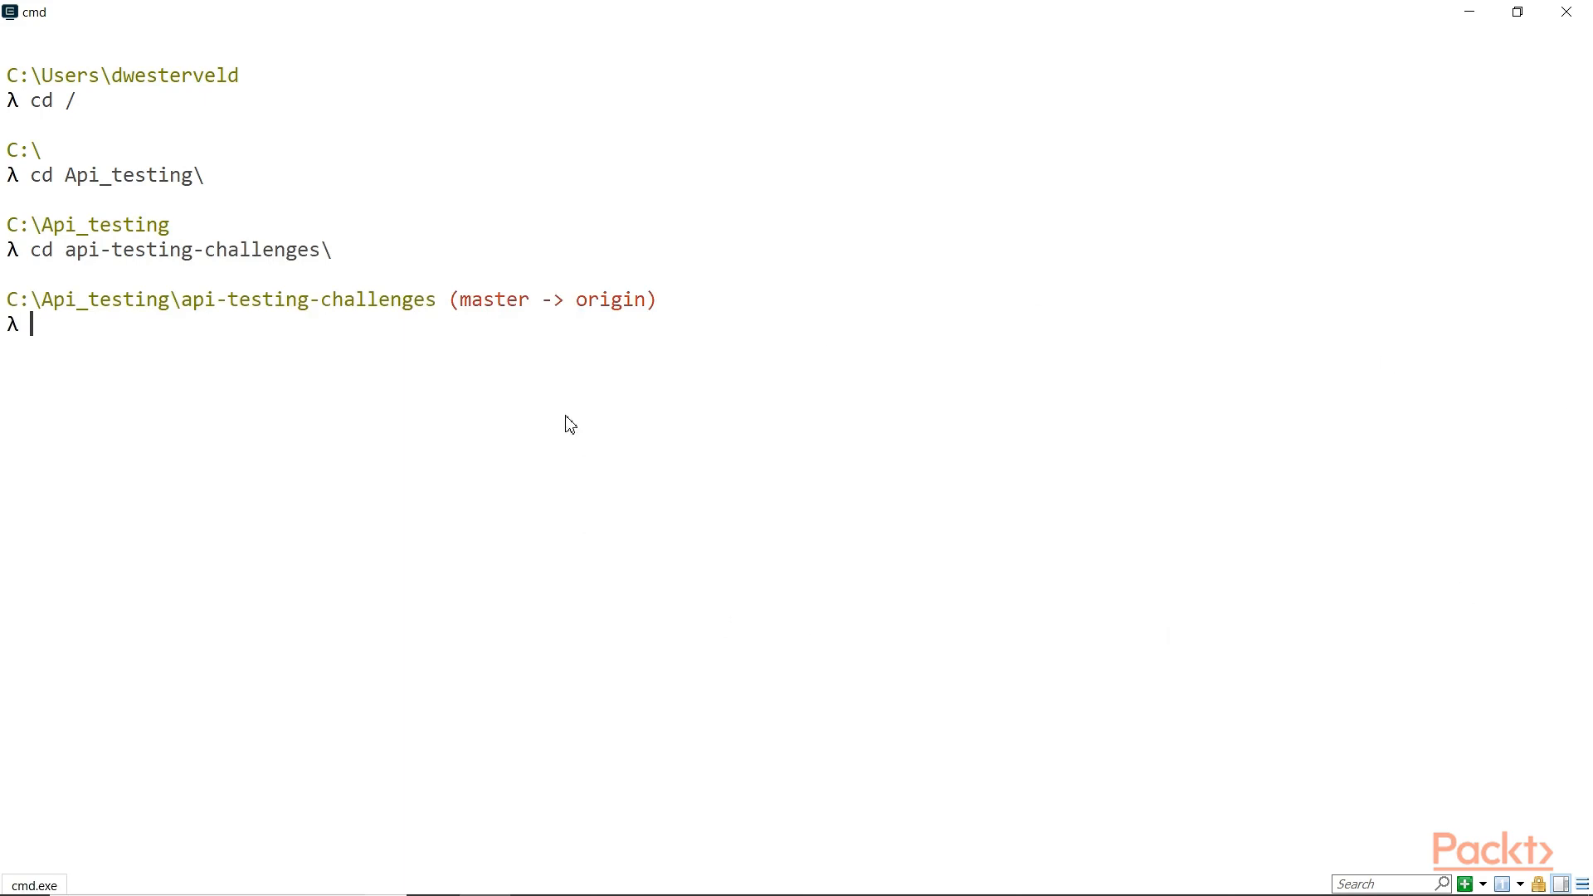
Type 'npm install' at the prompt in the api-testing-challenges folder
{"action": "type", "text": "npm"}
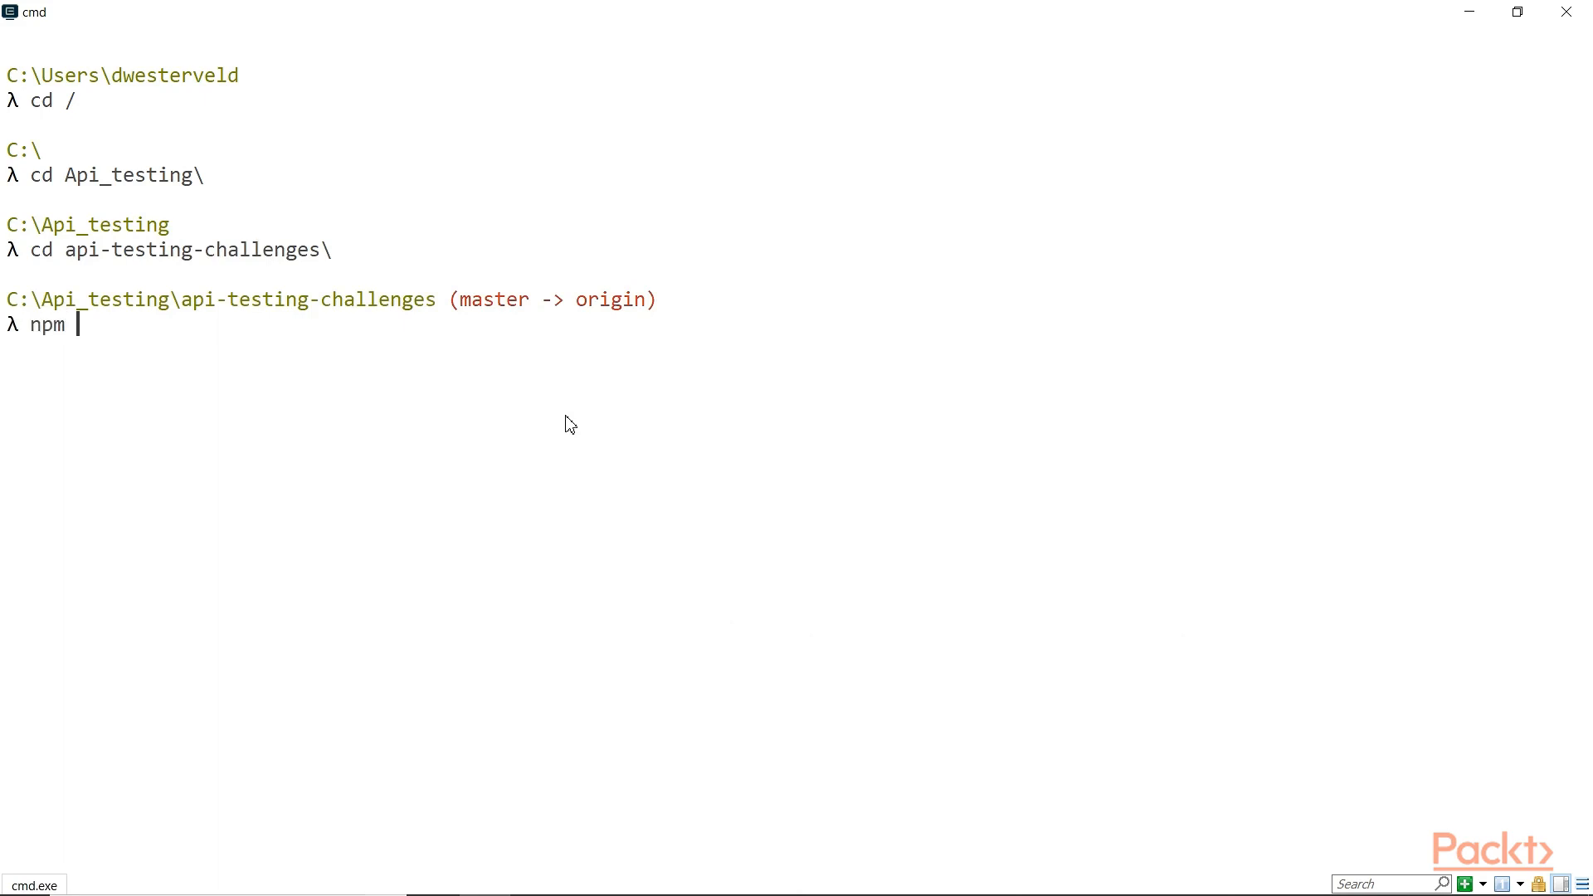
{"action": "type", "text": "install"}
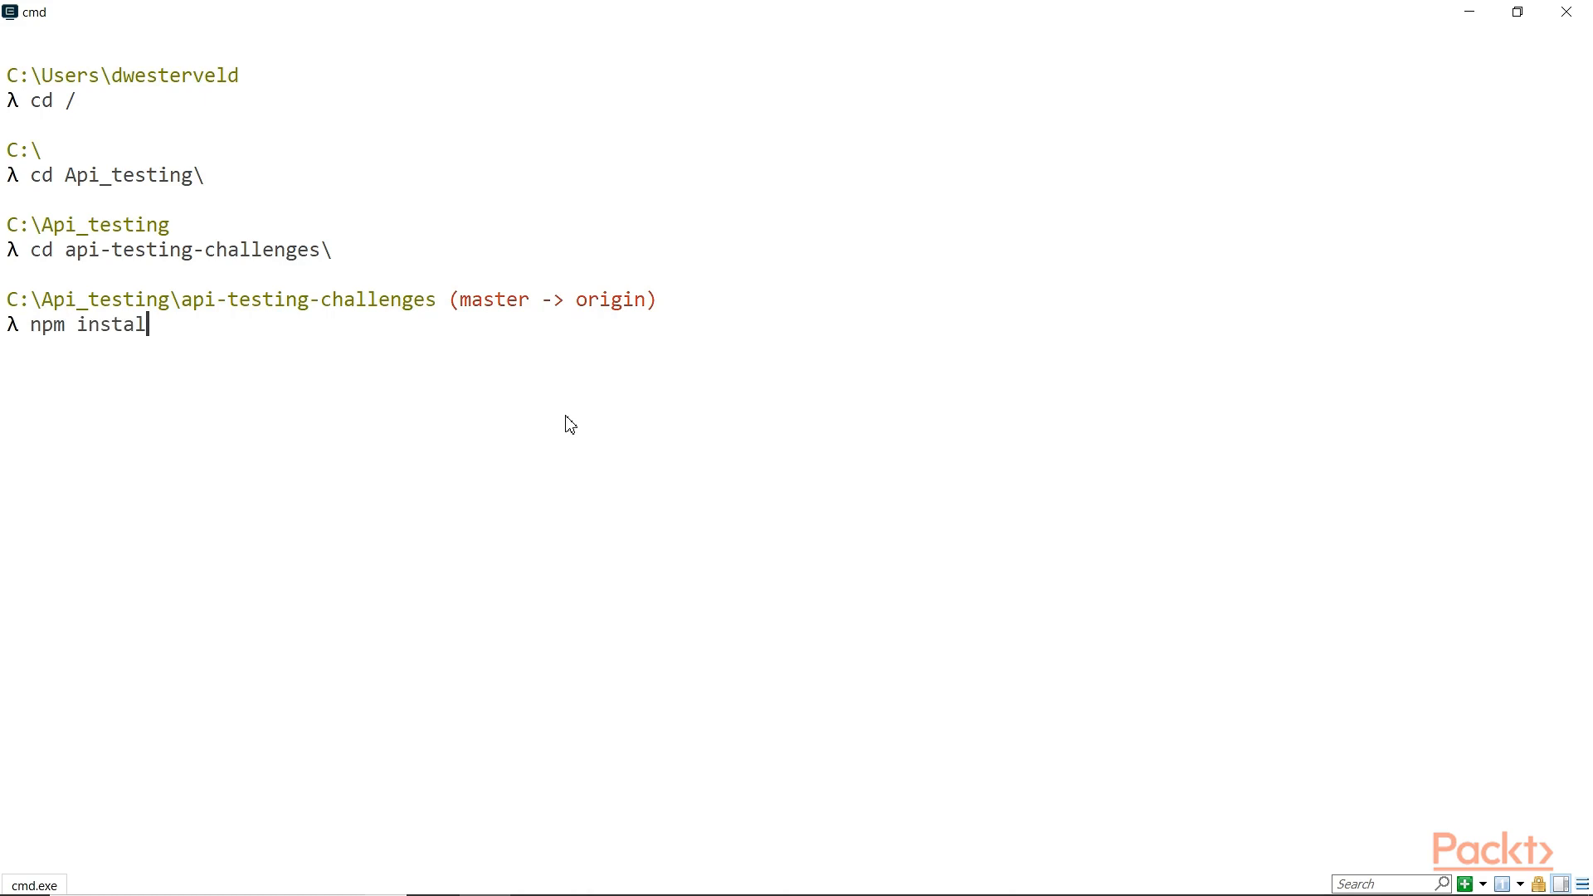
{"action": "type", "text": "l"}
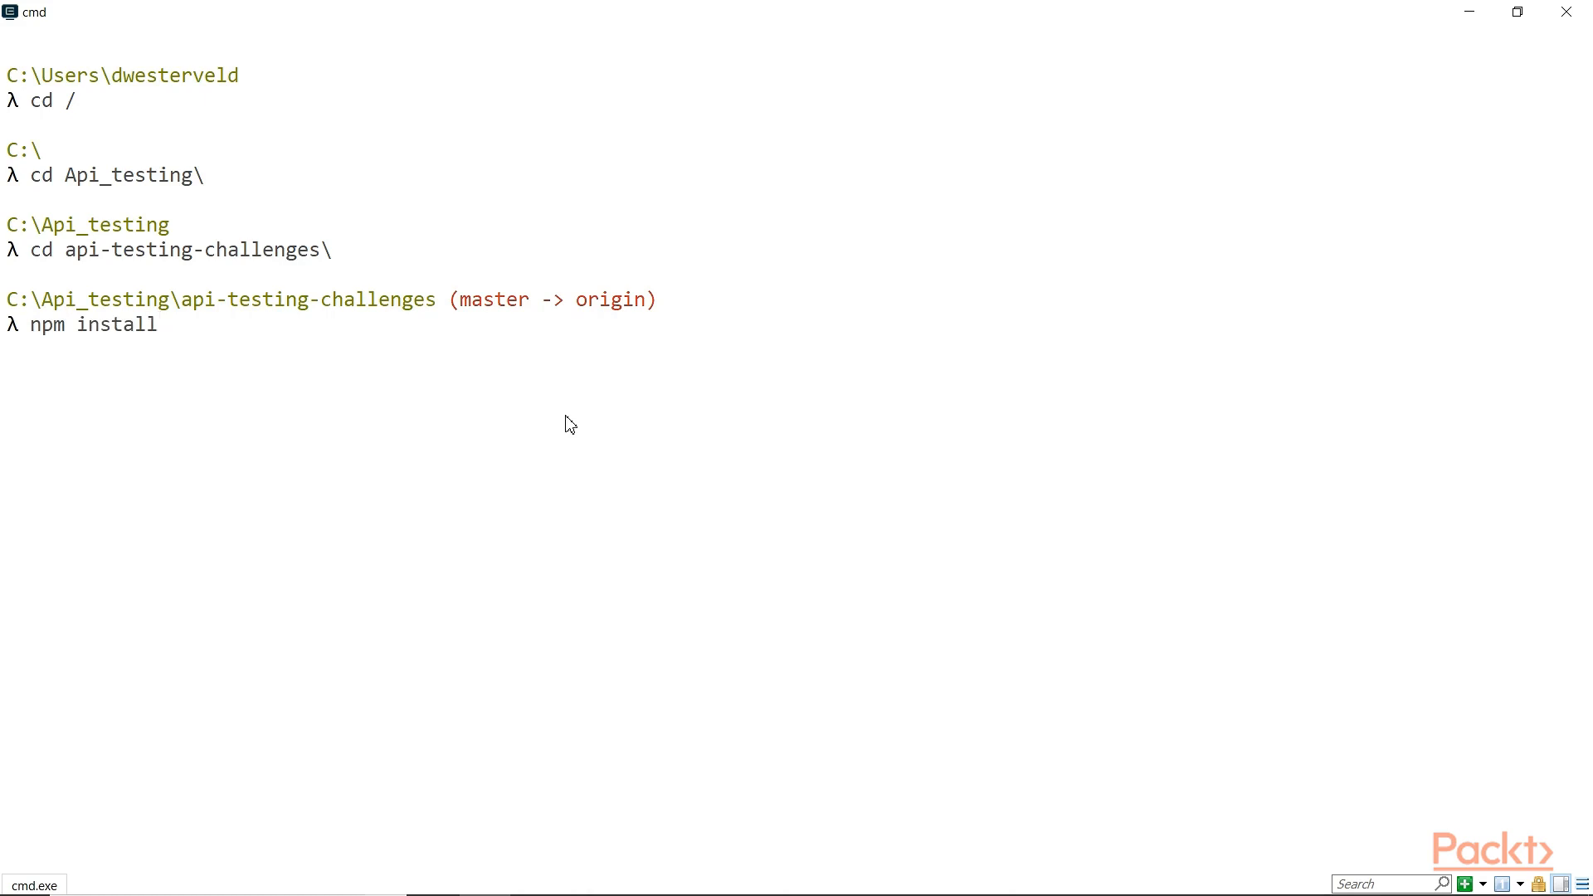